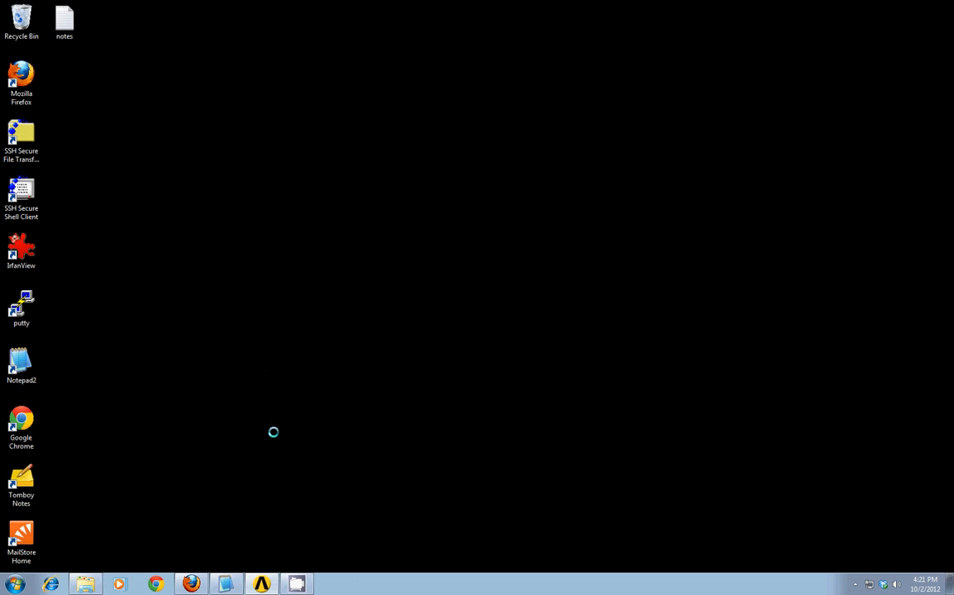
pyautogui.moveTo(261, 426)
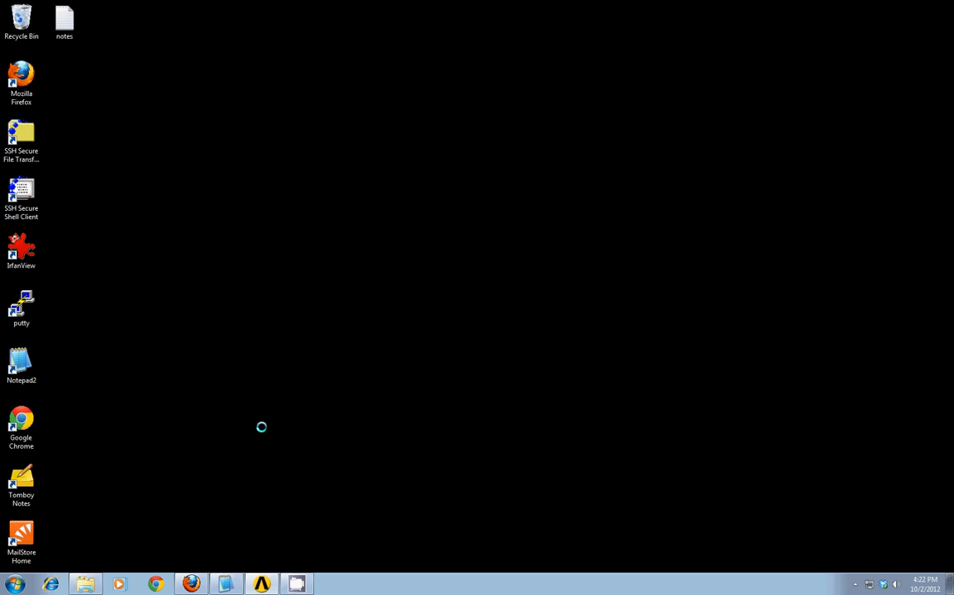
# Launch ANSYS Workbench 14.0 from the 01 Engineering > ANSYS 14.0 programs folder
pyautogui.click(13, 584)
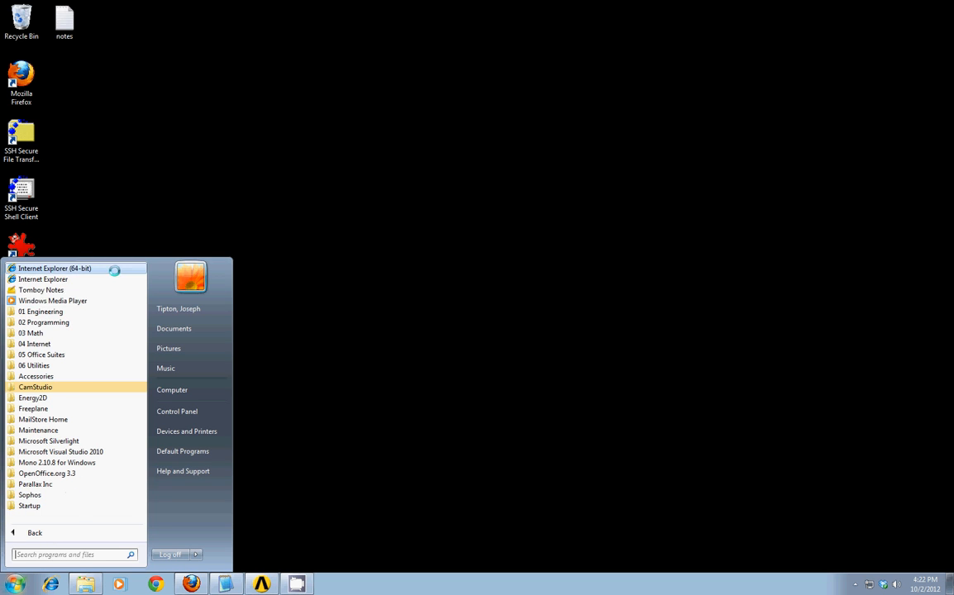
pyautogui.click(40, 310)
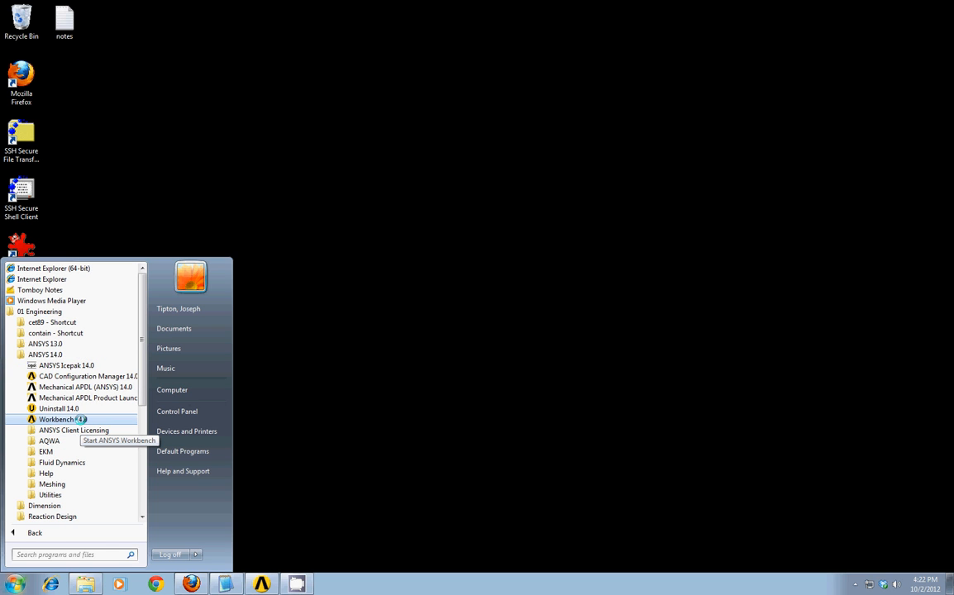
pyautogui.click(63, 420)
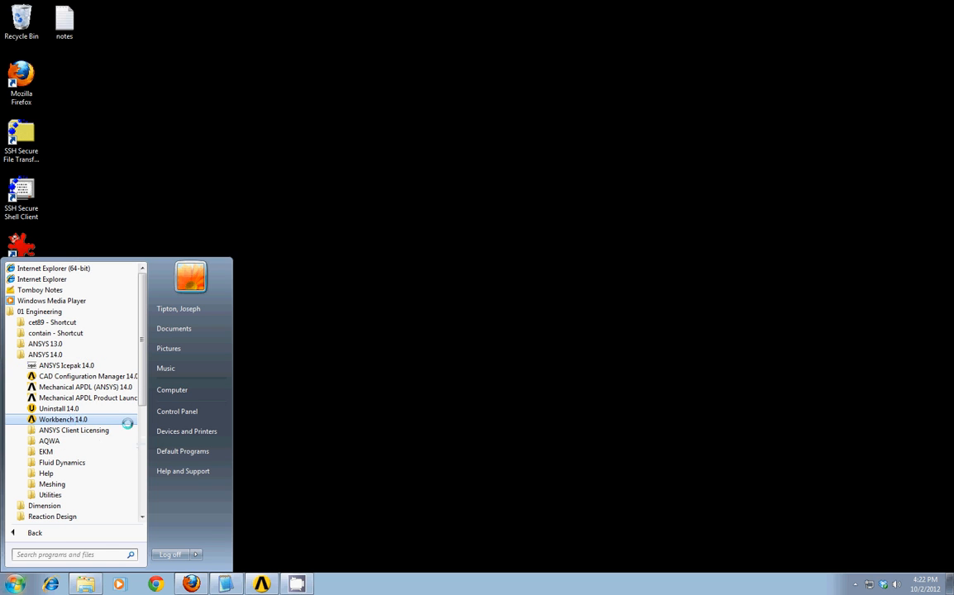
pyautogui.click(63, 420)
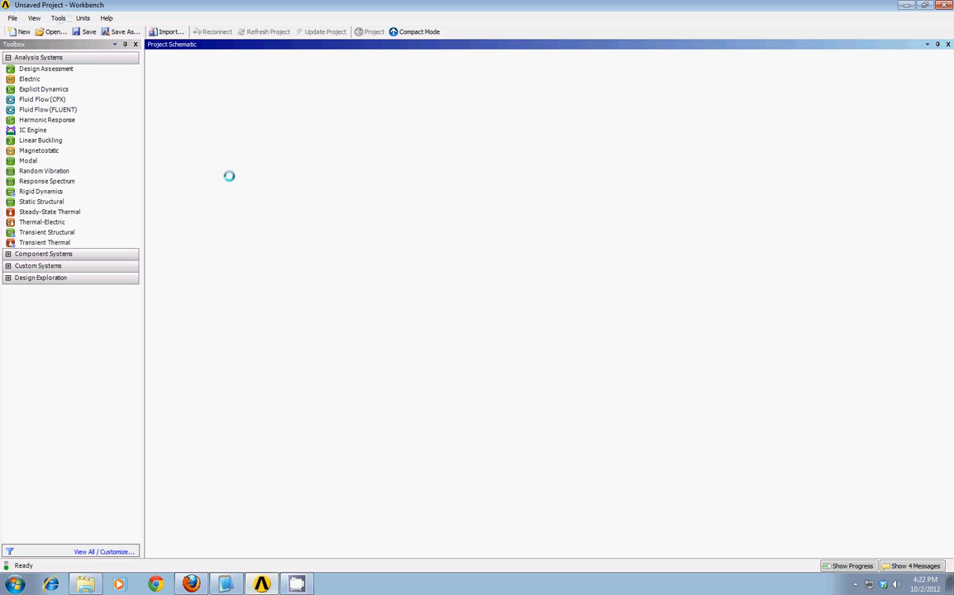
pyautogui.click(41, 202)
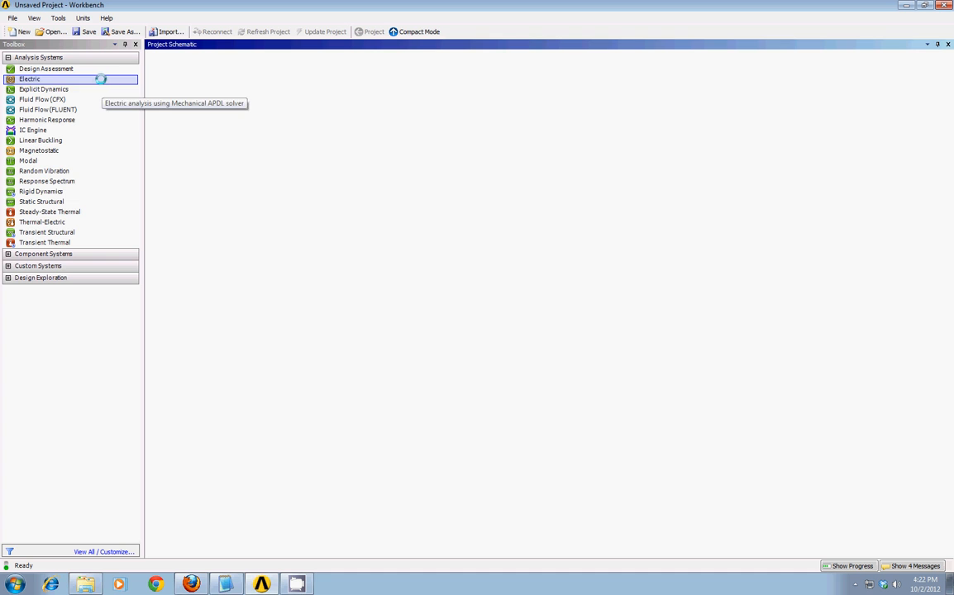
pyautogui.moveTo(46, 241)
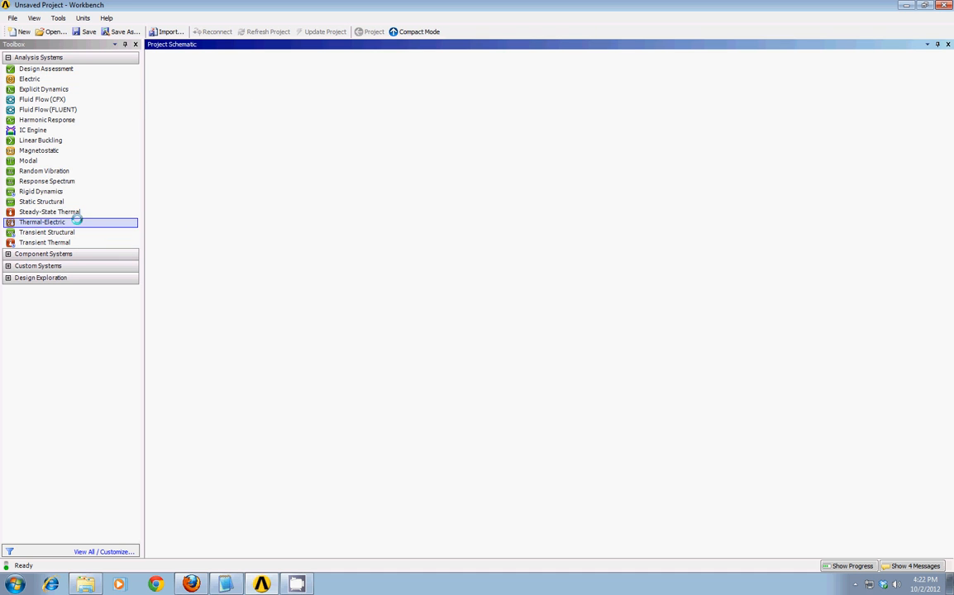
pyautogui.moveTo(50, 212)
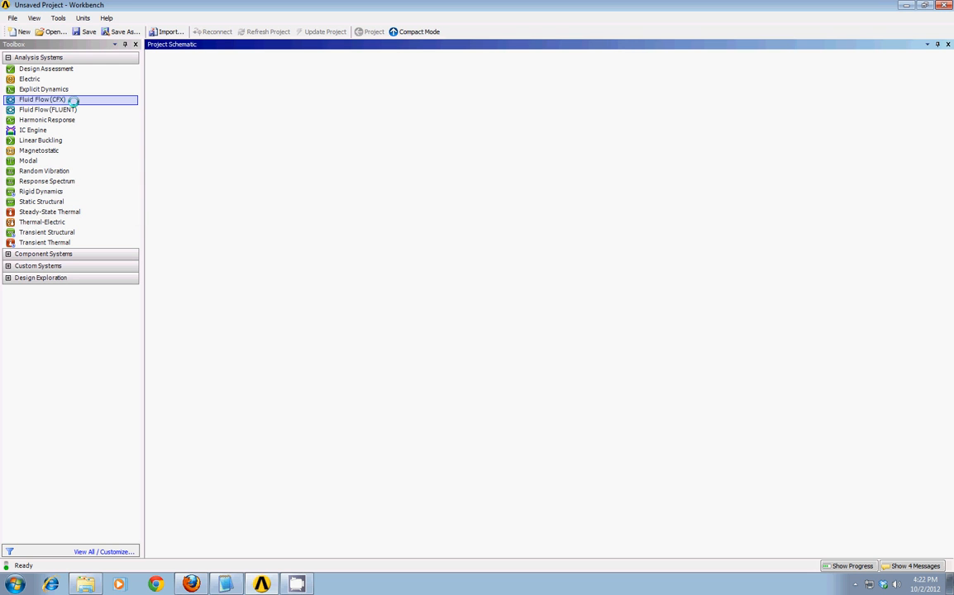
pyautogui.moveTo(46, 109)
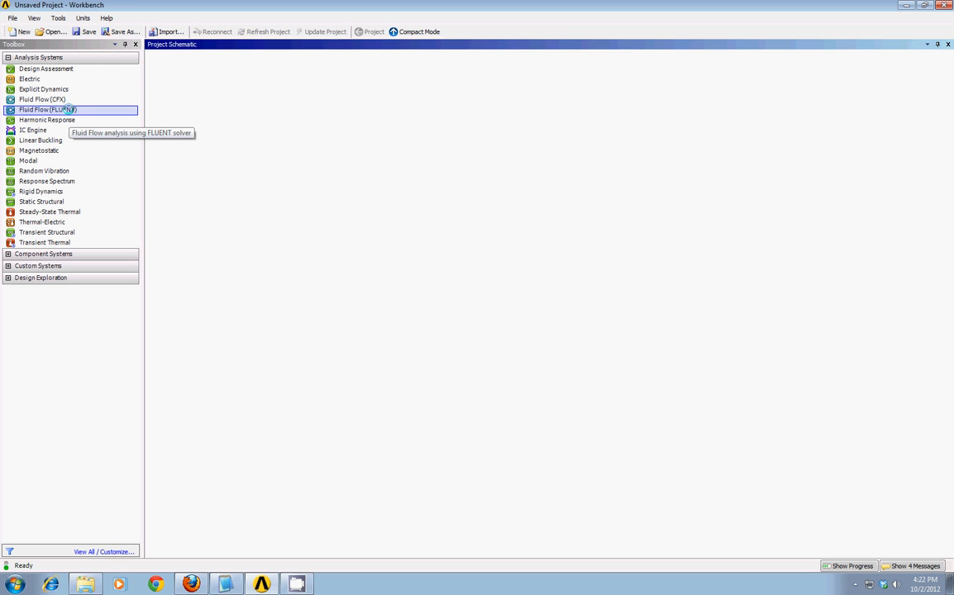
pyautogui.moveTo(42, 100)
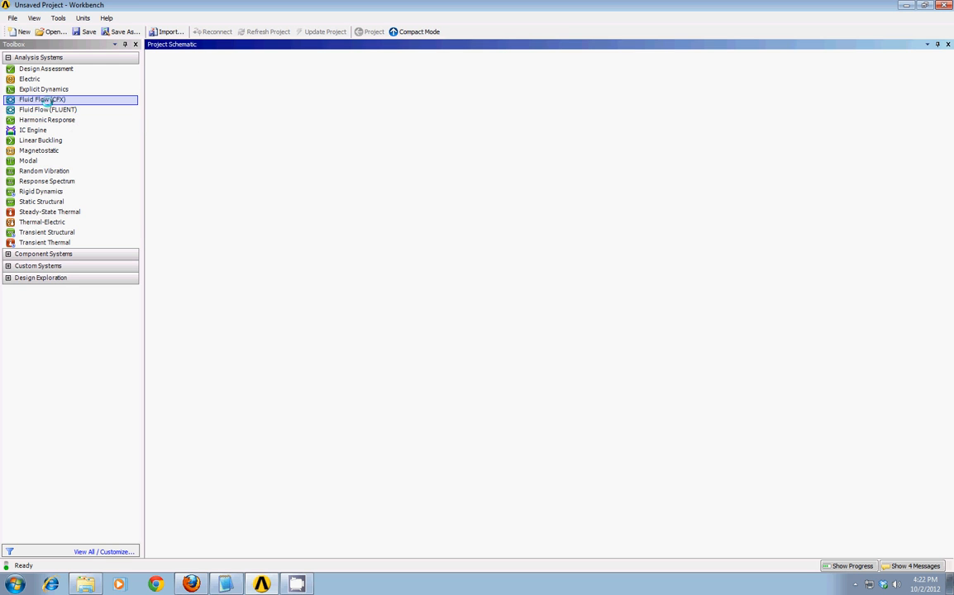
pyautogui.moveTo(46, 109)
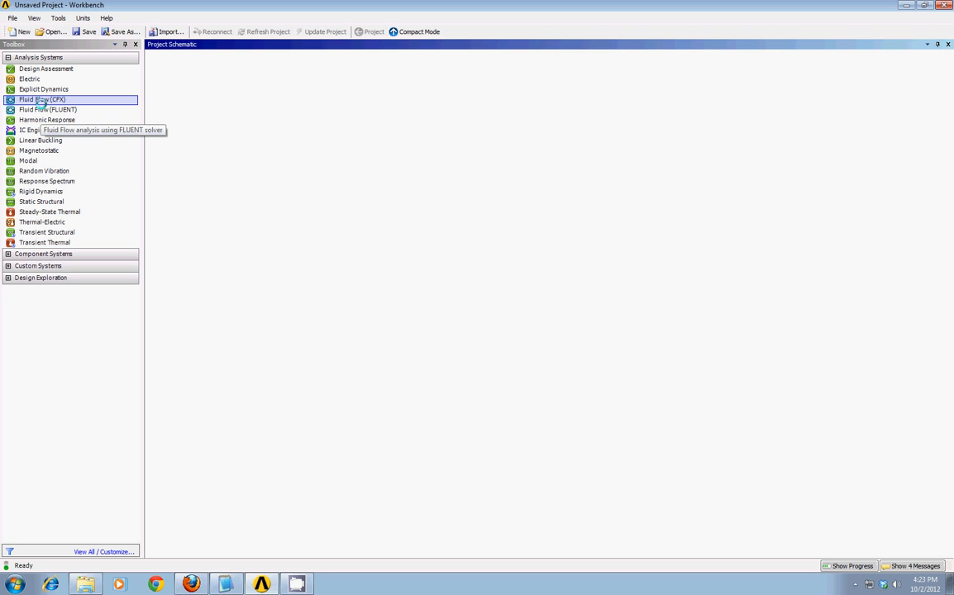
pyautogui.moveTo(48, 109)
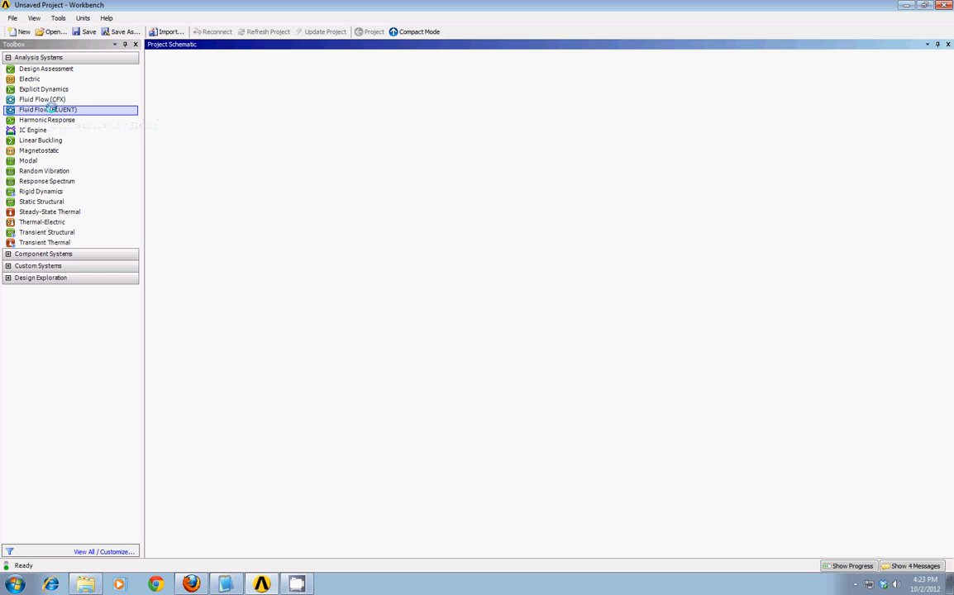
# Pick the Fluid Flow (CFX) analysis system in the Toolbox
pyautogui.click(43, 99)
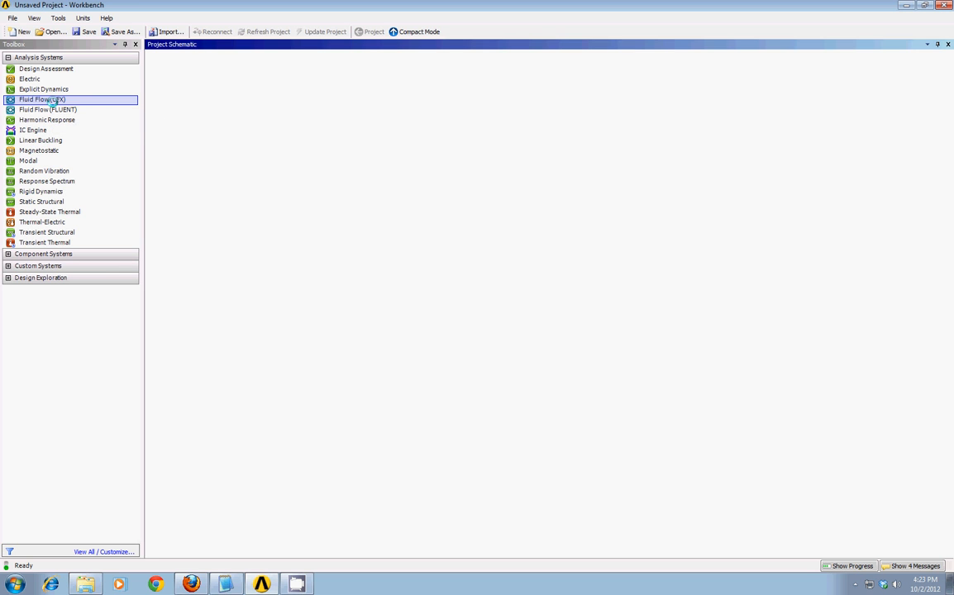
pyautogui.moveTo(43, 100)
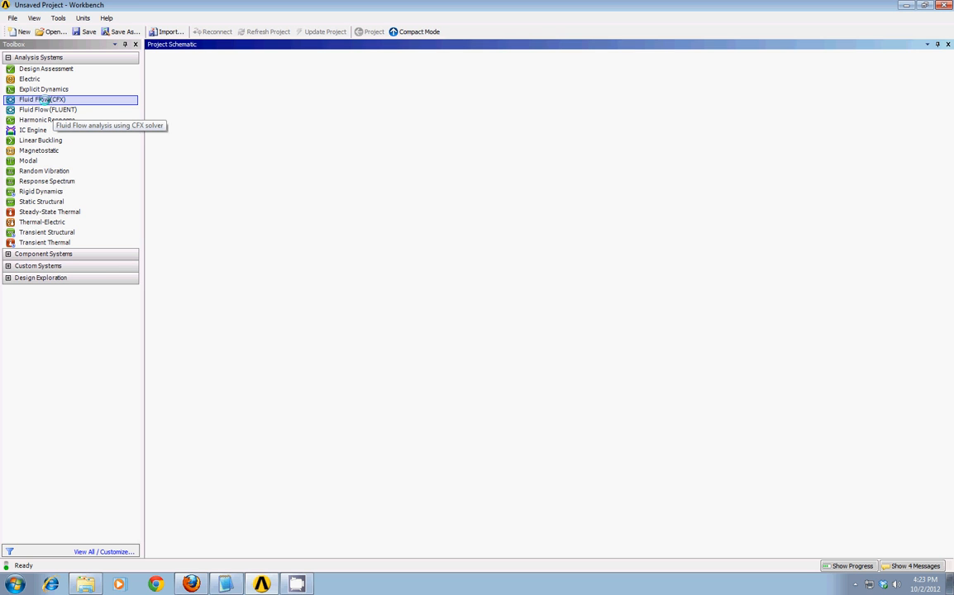
pyautogui.moveTo(43, 100)
pyautogui.write('Conduction Example')
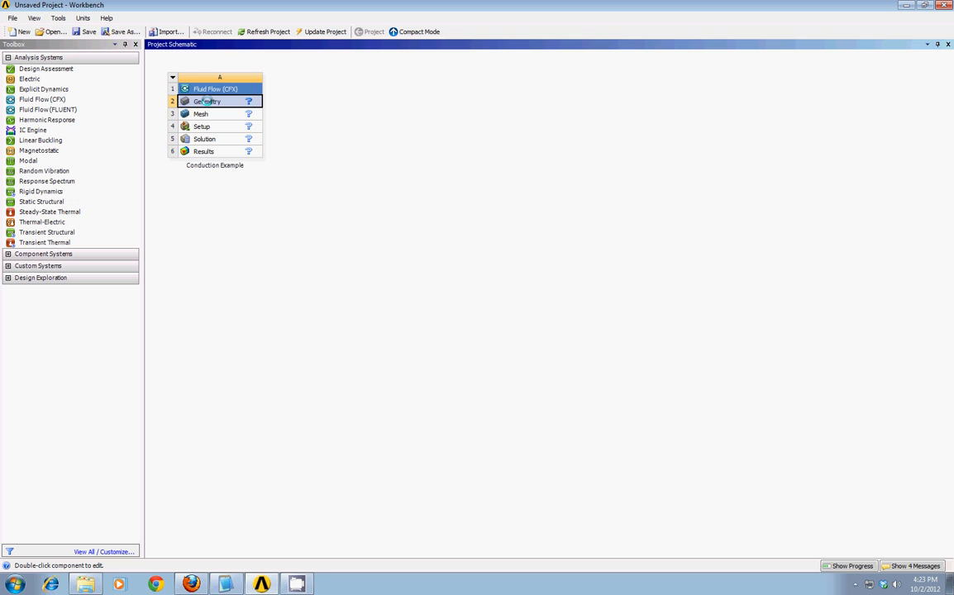
# Open the Geometry cell in DesignModeler and choose Millimeter as the length unit
pyautogui.doubleClick(208, 101)
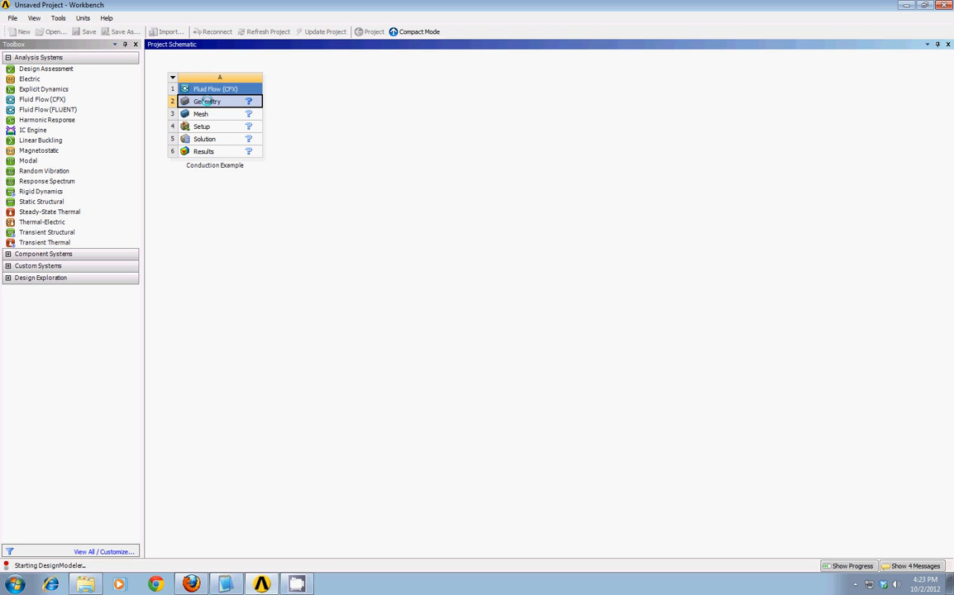
pyautogui.click(218, 101)
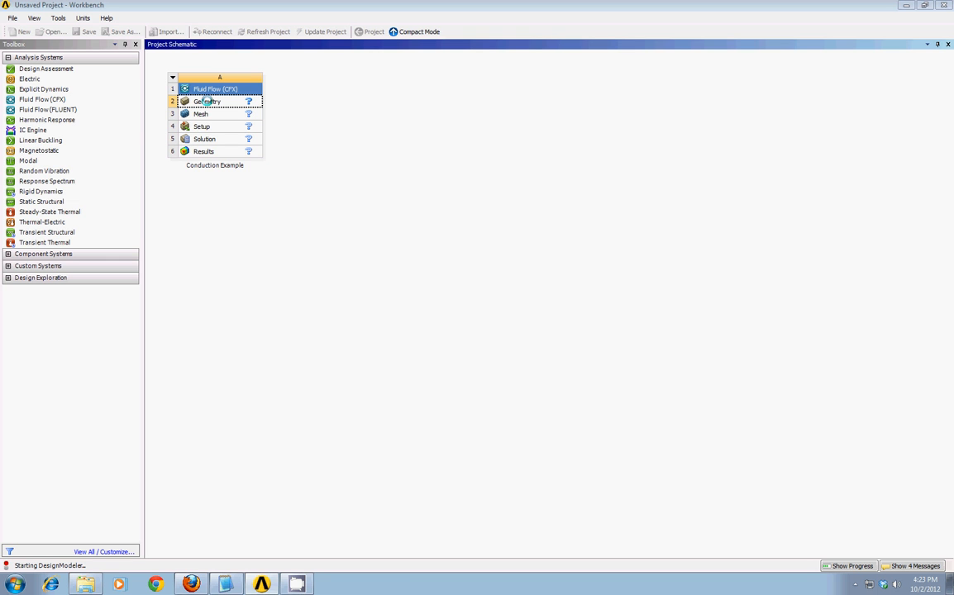
pyautogui.doubleClick(208, 100)
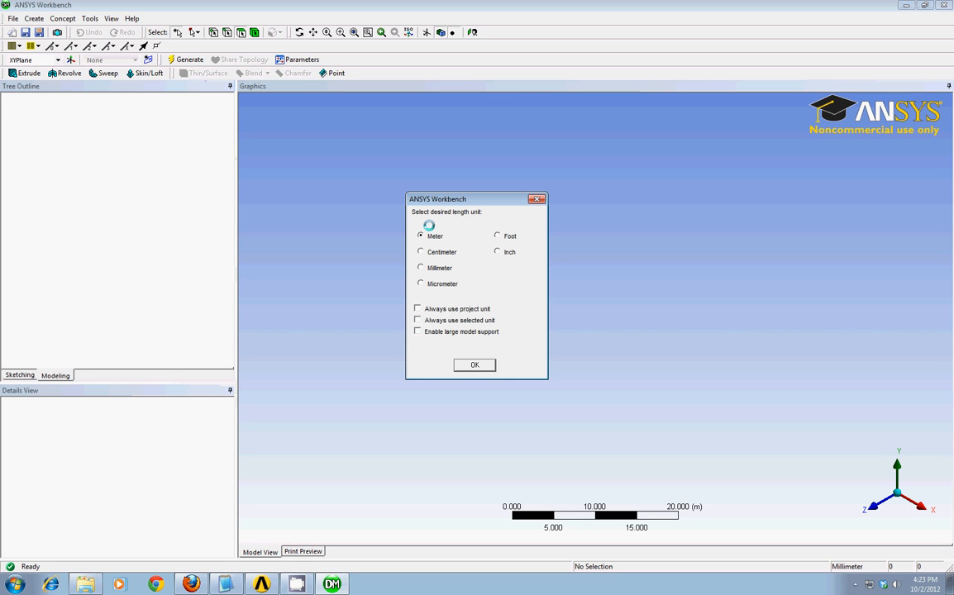
pyautogui.click(420, 268)
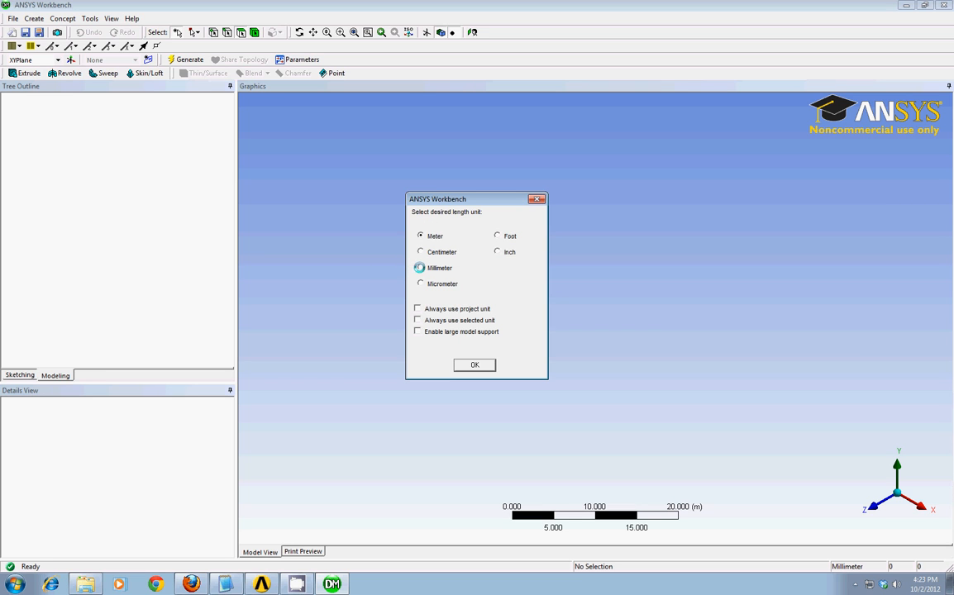
pyautogui.click(474, 365)
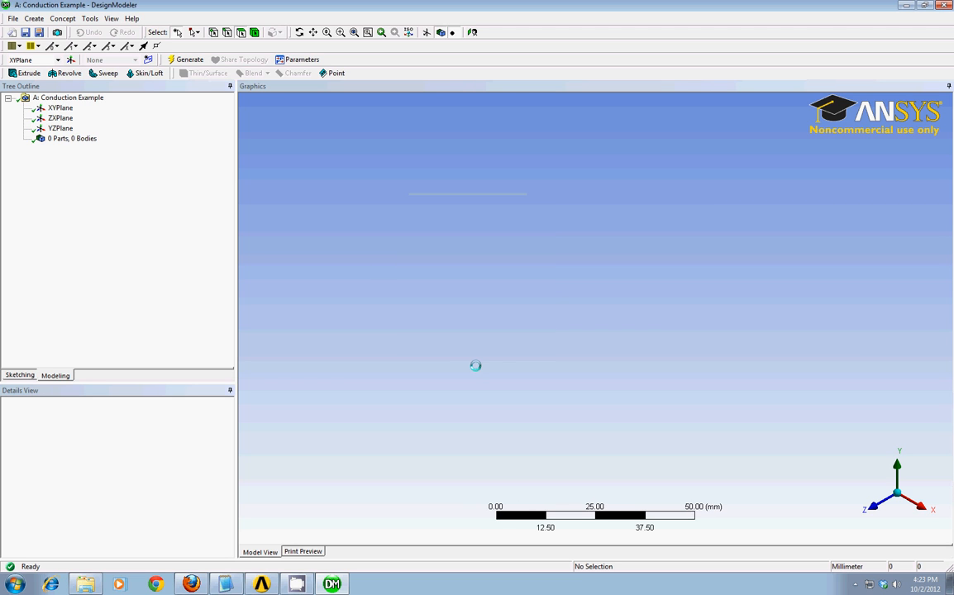
# Select the XYPlane, switch to Sketching mode and make the grid visible in 2D
pyautogui.click(60, 107)
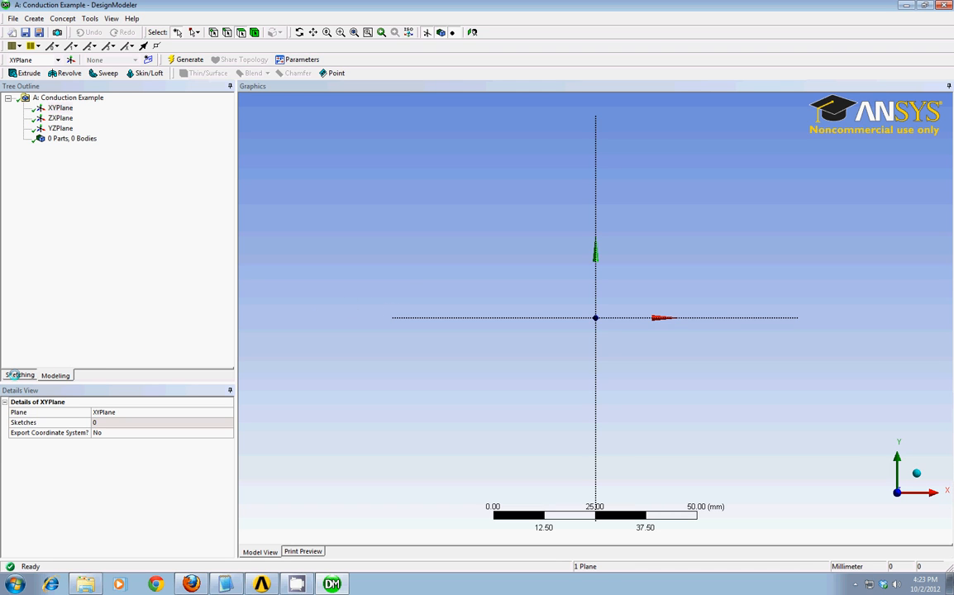
pyautogui.click(18, 374)
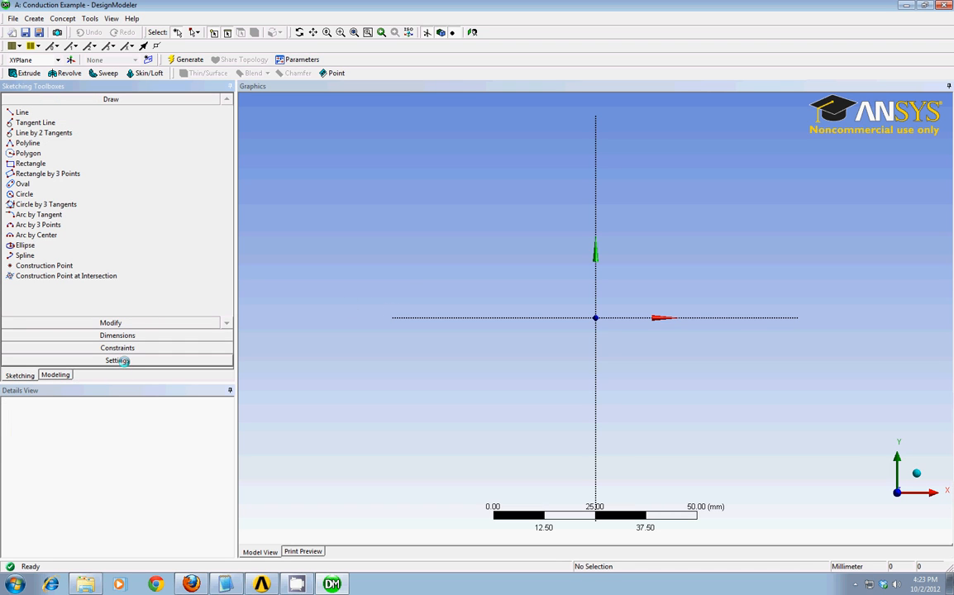
pyautogui.click(115, 361)
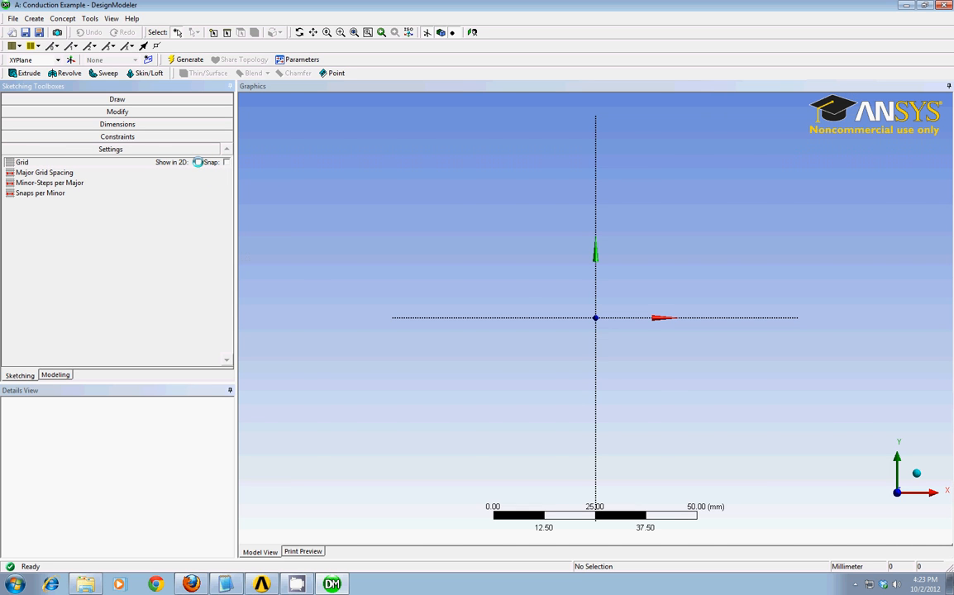
pyautogui.click(224, 162)
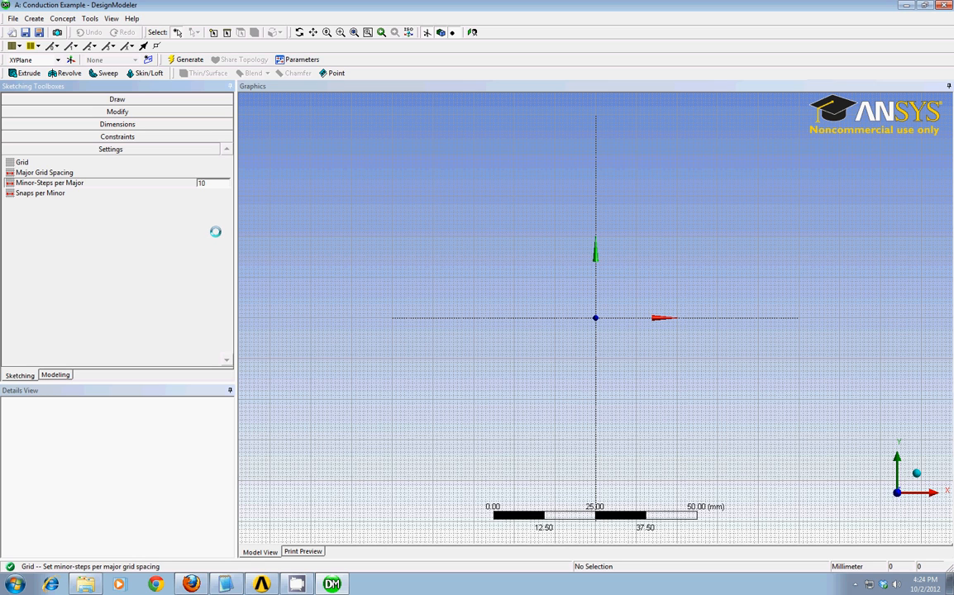
# Apply the grid spacing settings for the XY-plane sketch
pyautogui.click(111, 99)
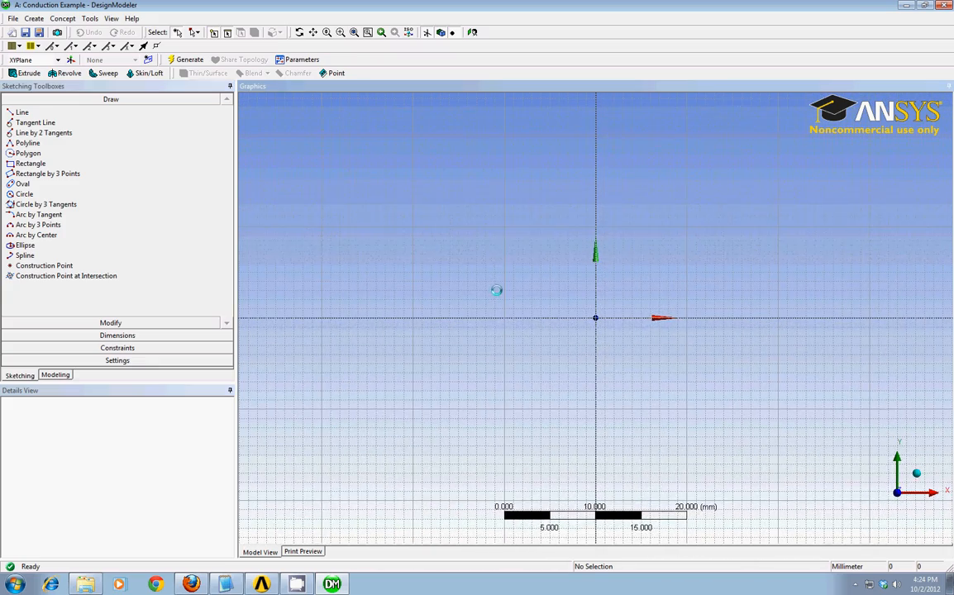
pyautogui.moveTo(511, 281)
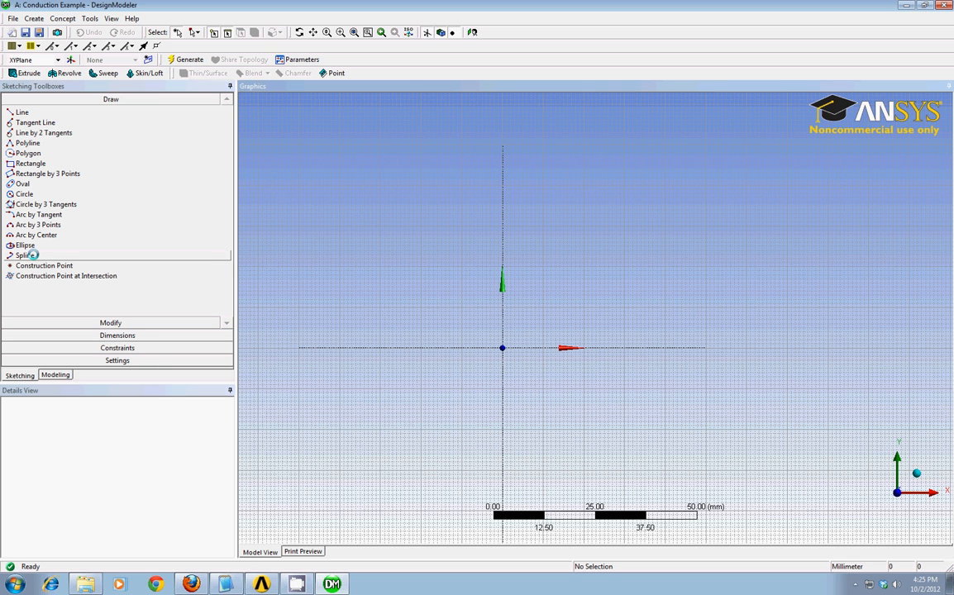
# Start a spline at the origin and place points rising toward the upper right
pyautogui.click(23, 254)
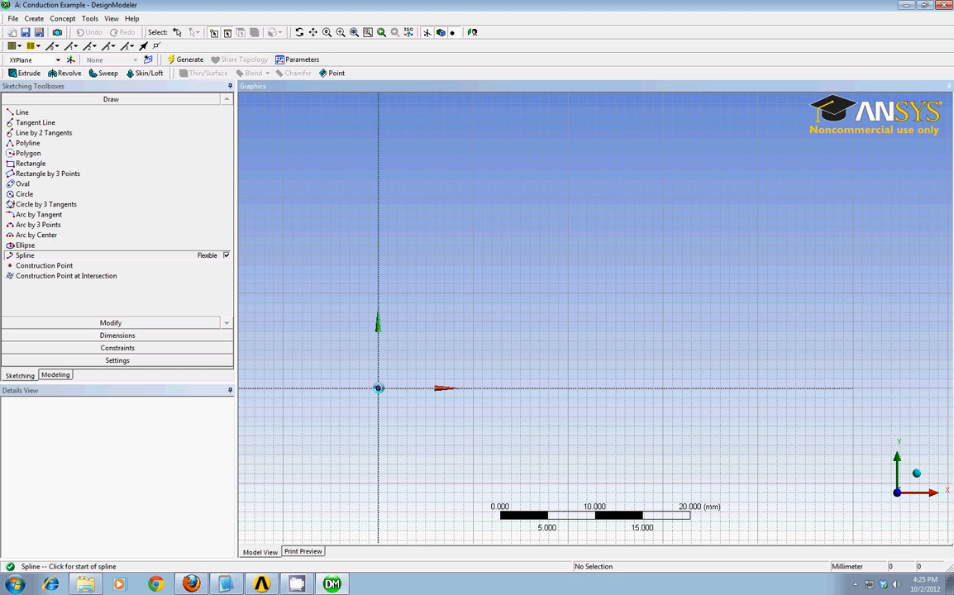
pyautogui.click(379, 388)
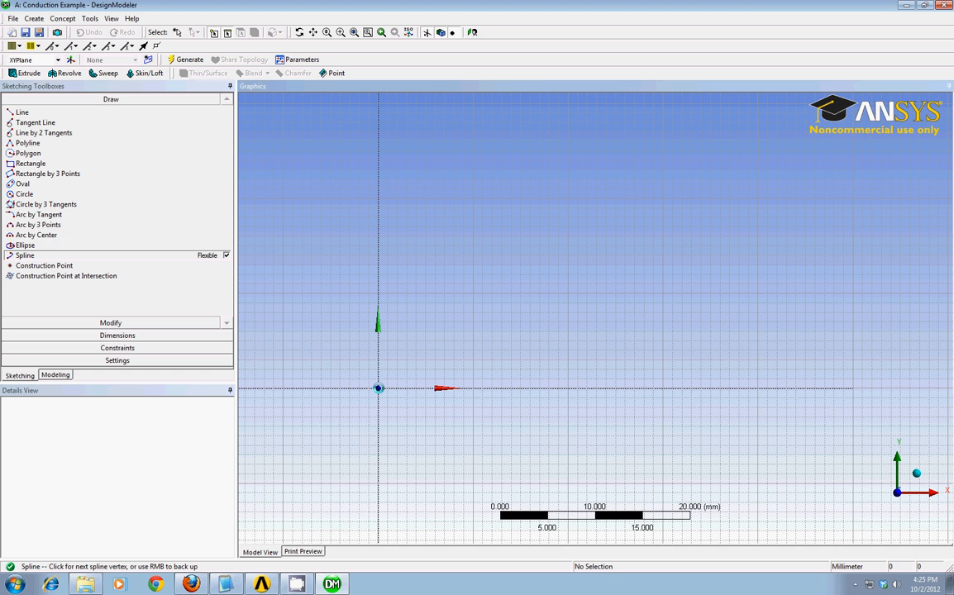
pyautogui.click(469, 386)
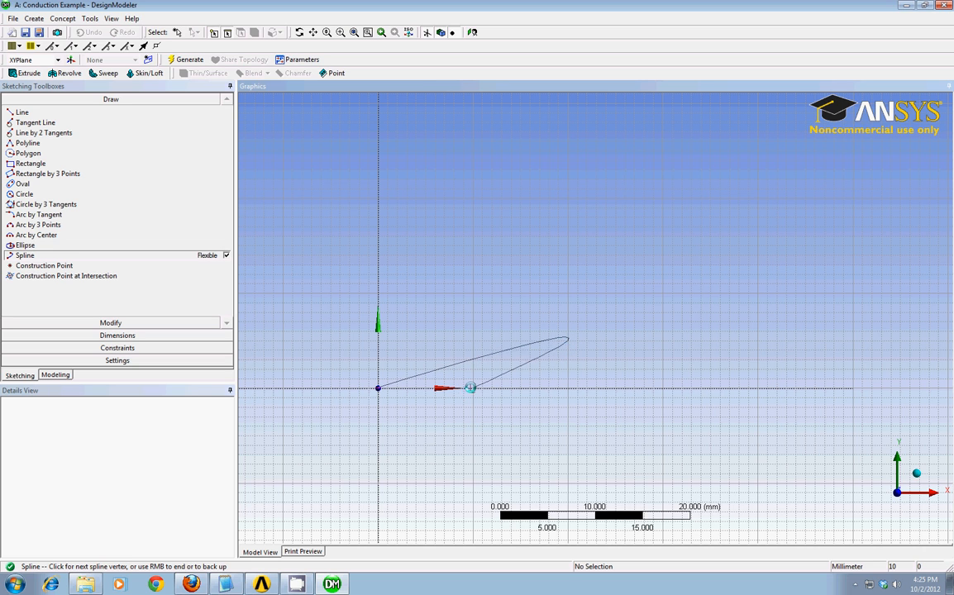
pyautogui.click(665, 387)
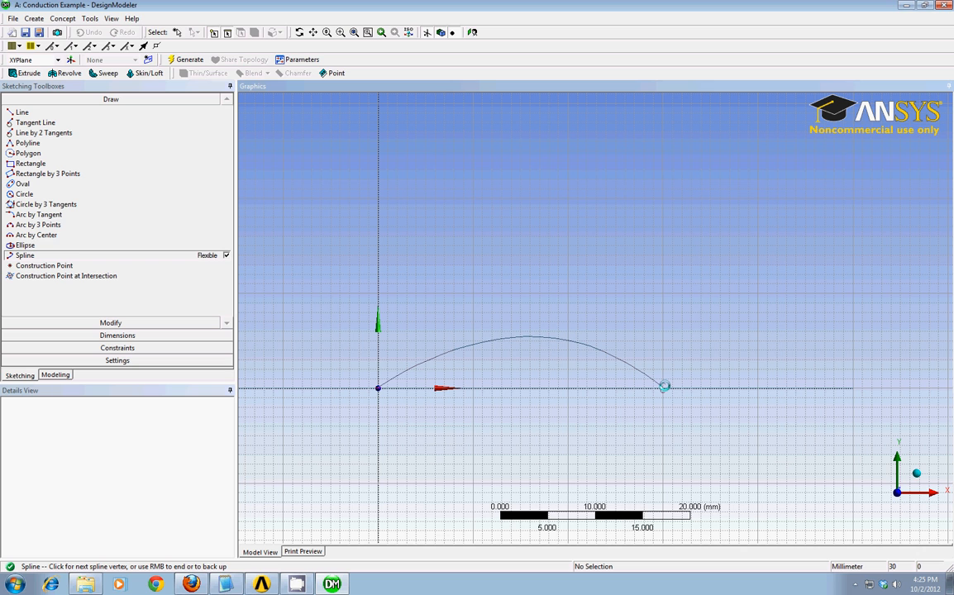
pyautogui.moveTo(664, 386); pyautogui.dragTo(664, 251)
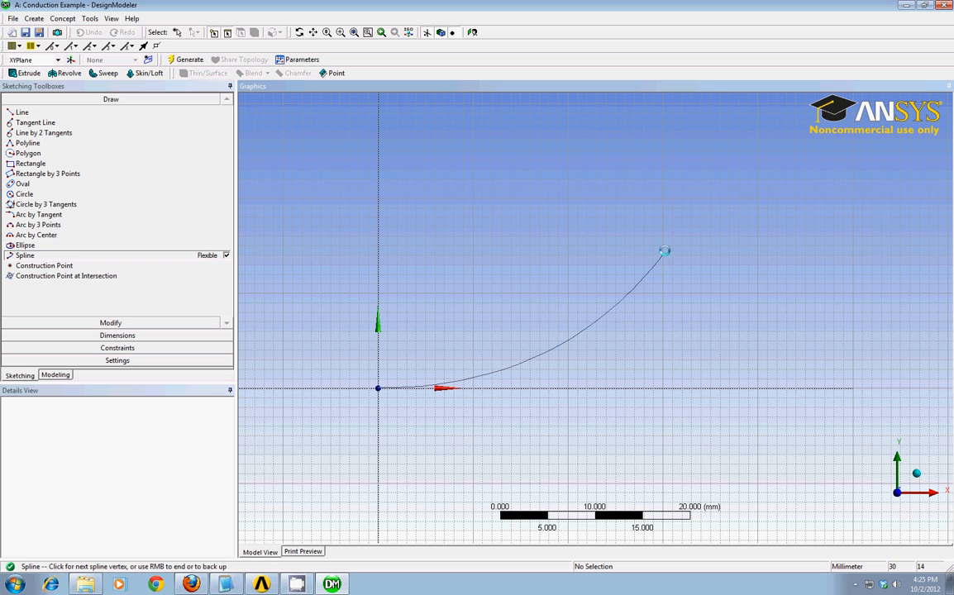
pyautogui.click(661, 247)
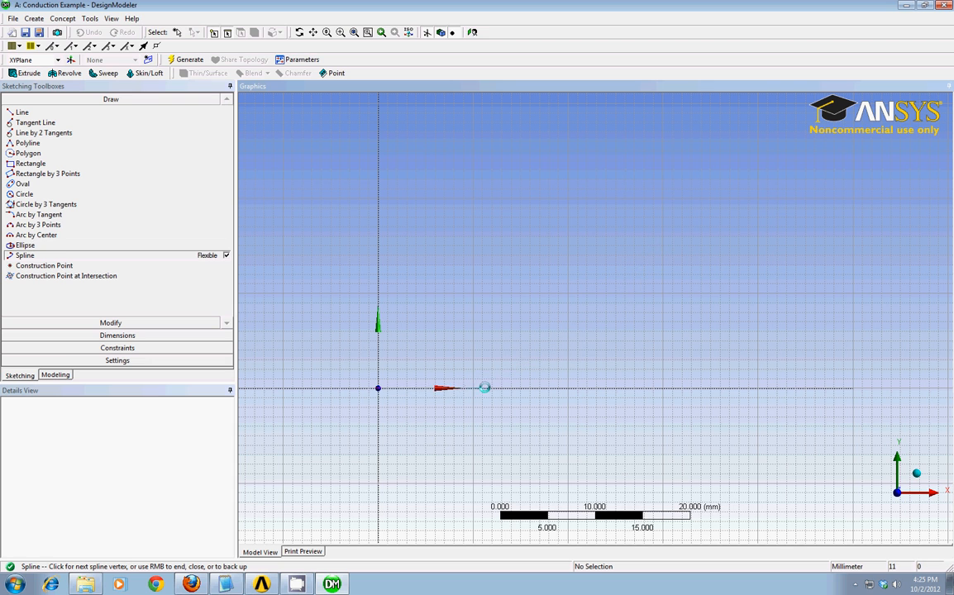
# Place the final upper-right points and finish the spline as Open End with Fit and Control Points
pyautogui.click(933, 388)
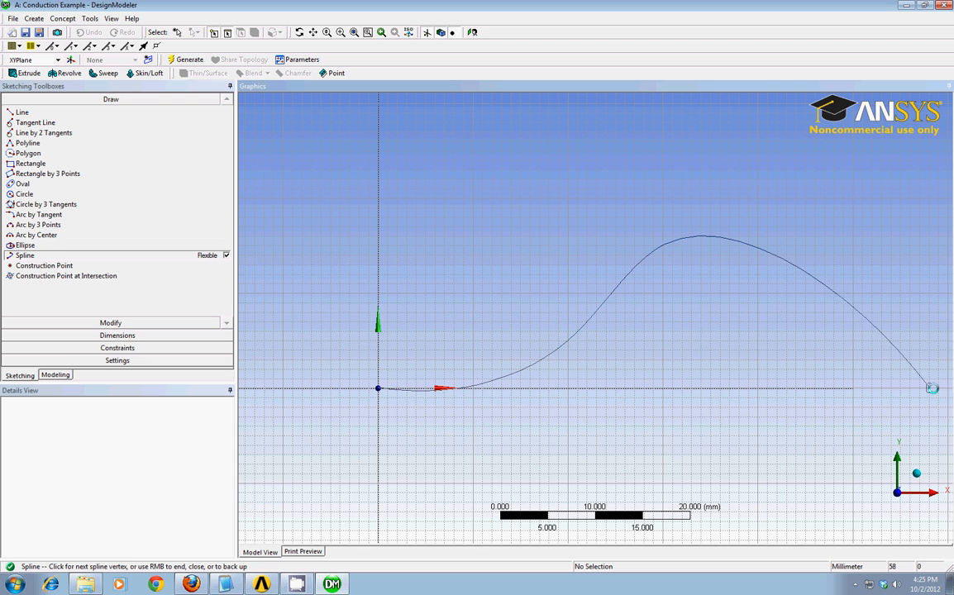
pyautogui.moveTo(932, 388); pyautogui.dragTo(940, 215)
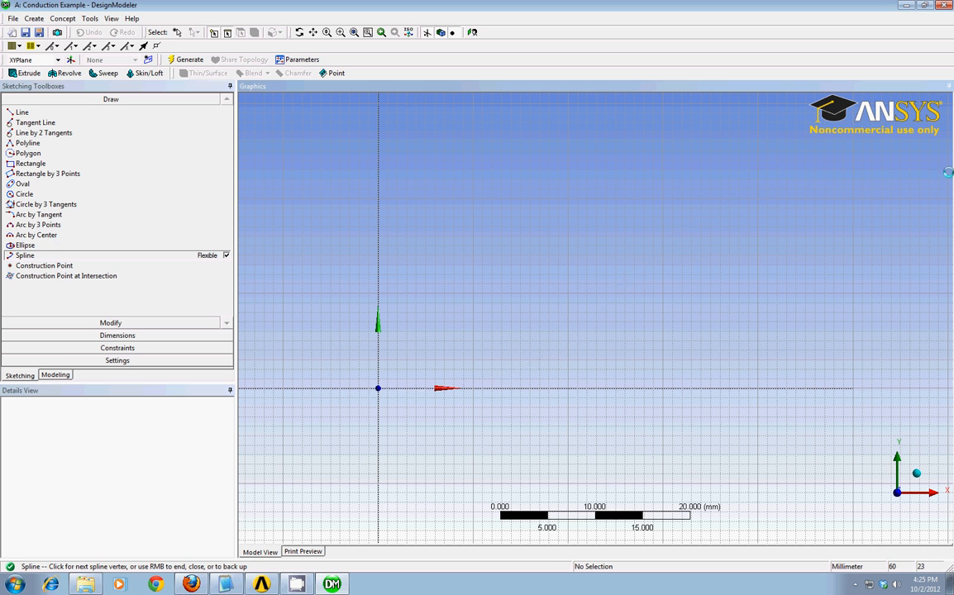
pyautogui.click(949, 142)
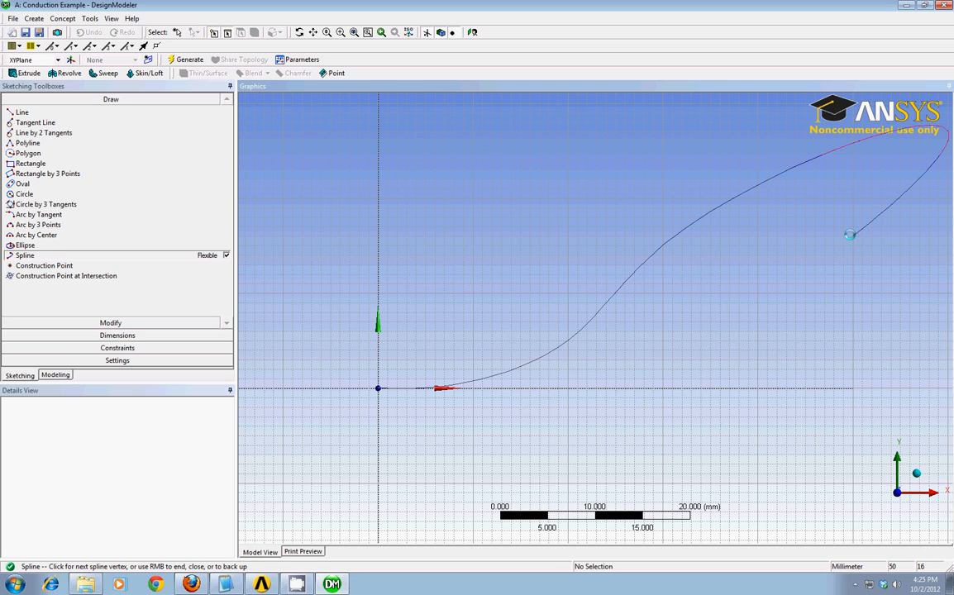
pyautogui.rightClick(849, 235)
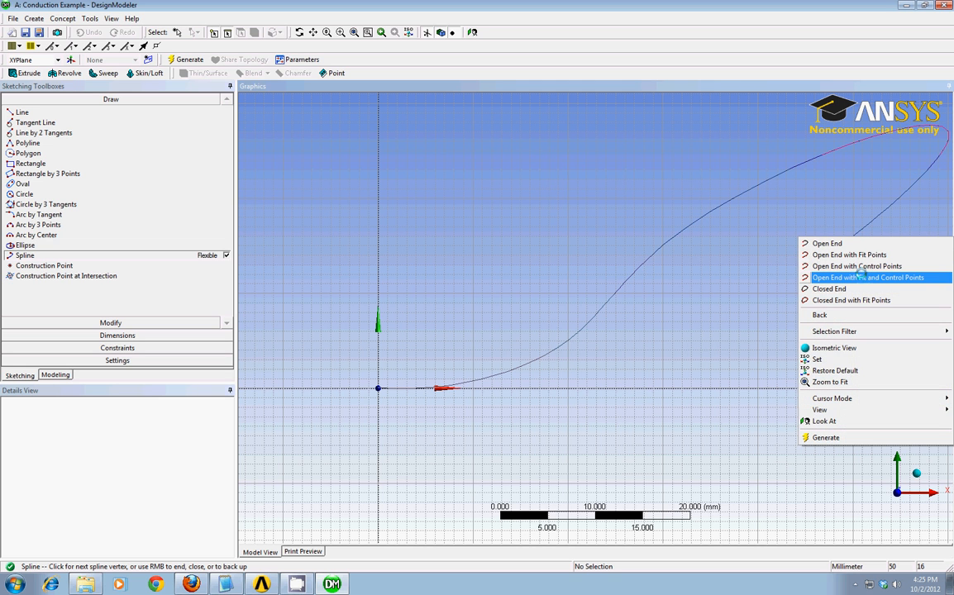
pyautogui.click(866, 277)
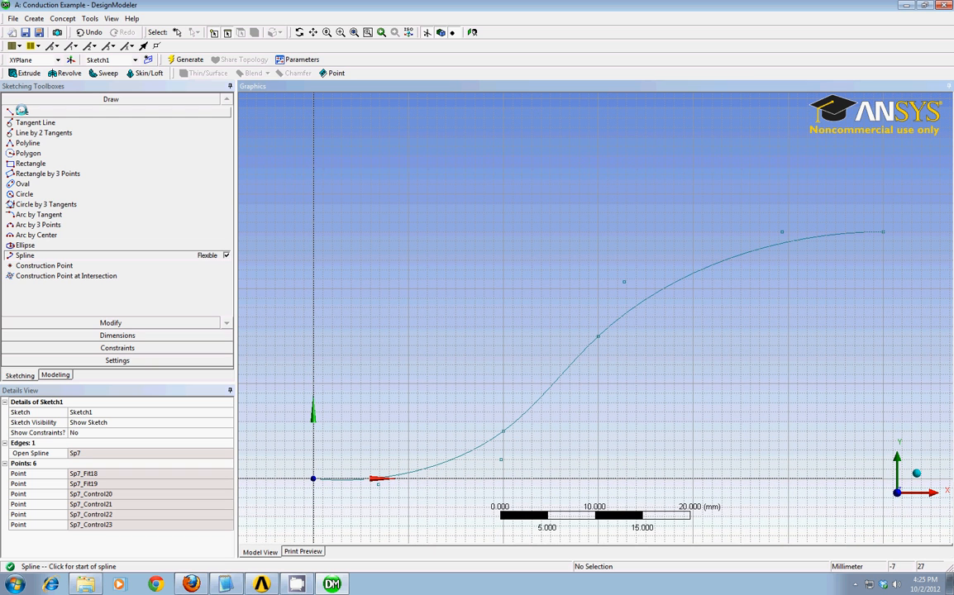
# Draw straight lines closing the profile, including the horizontal edge across the top
pyautogui.click(22, 112)
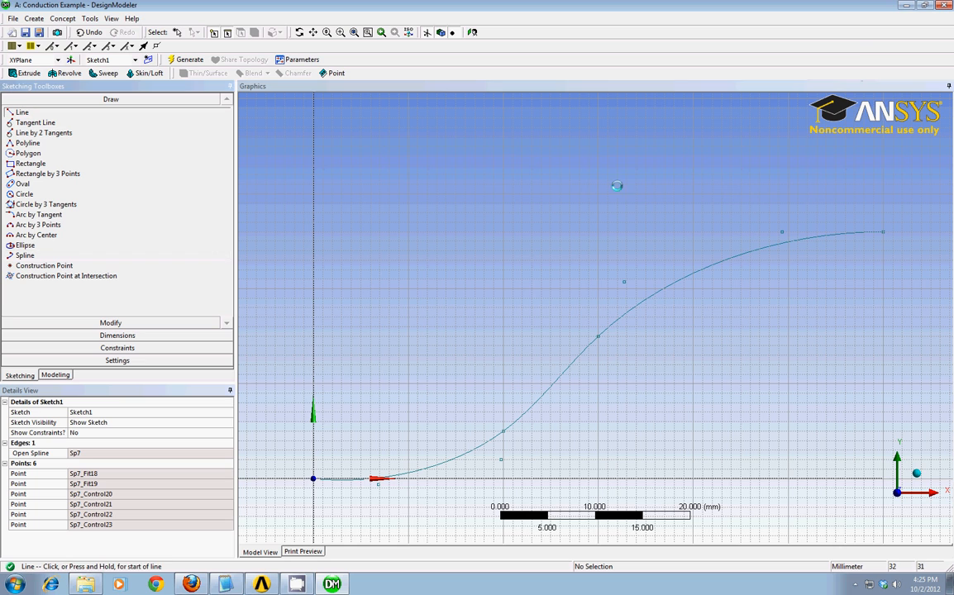
pyautogui.moveTo(848, 185)
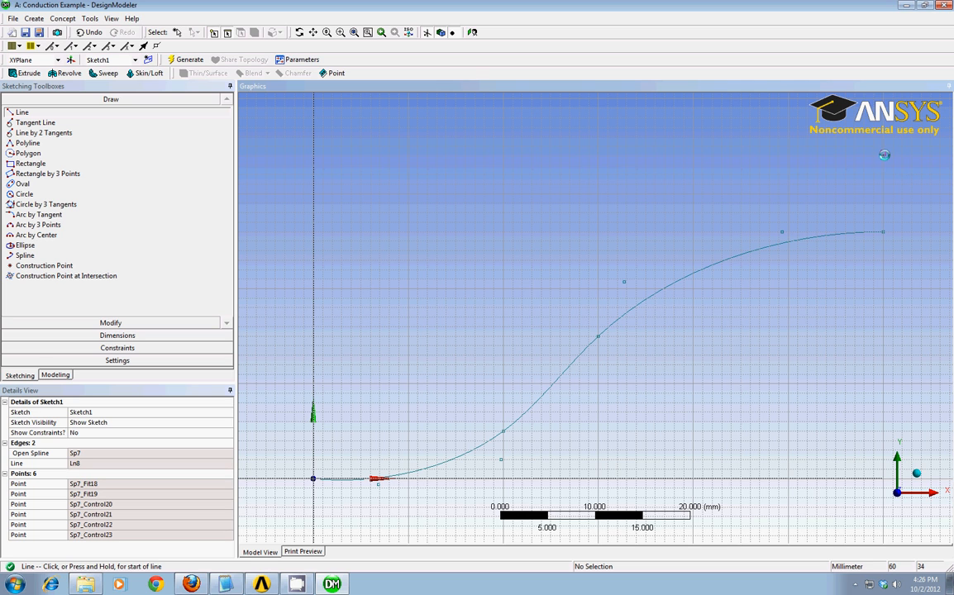
pyautogui.moveTo(391, 152); pyautogui.dragTo(882, 155)
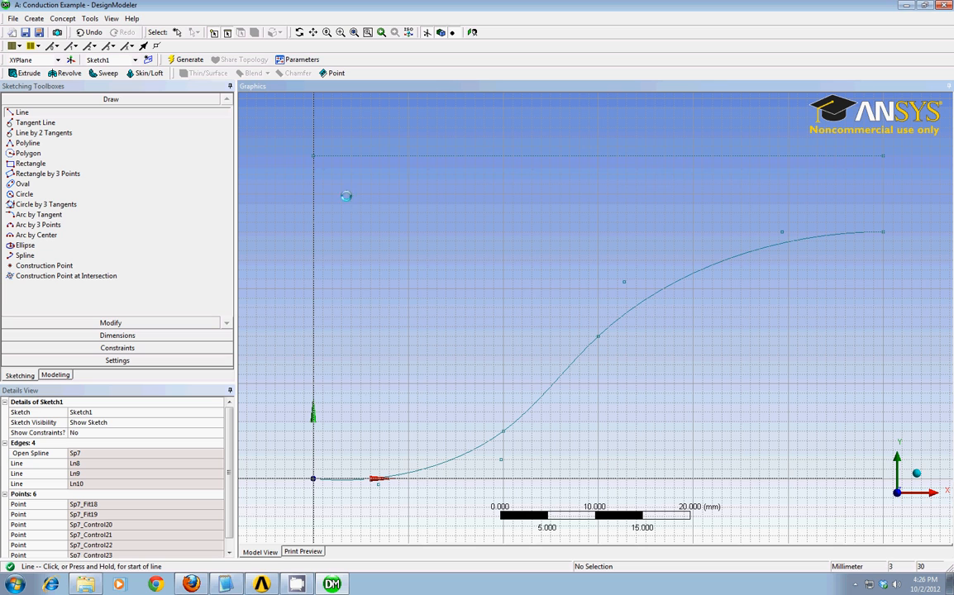
pyautogui.moveTo(348, 296)
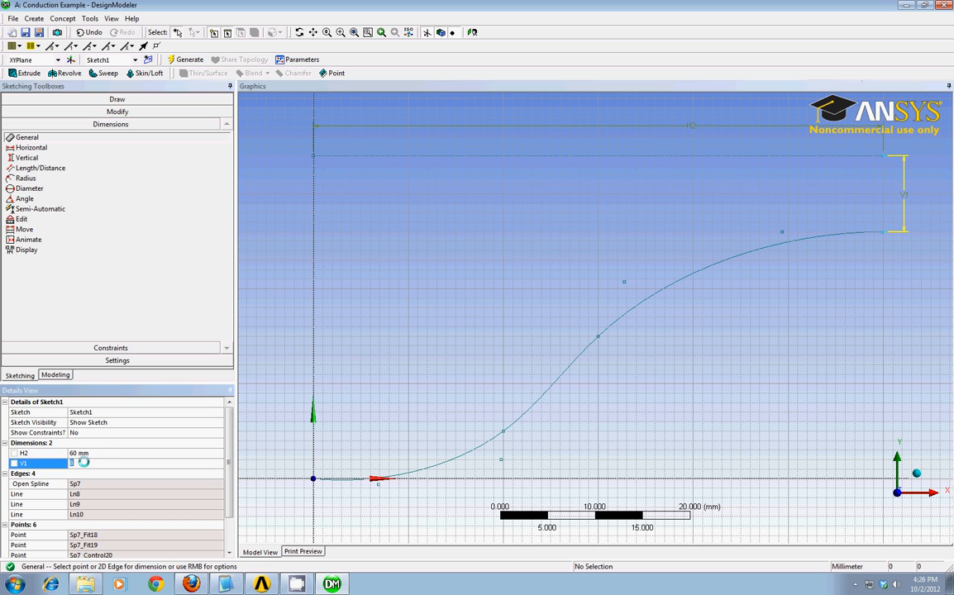
# Enter 10 mm for the right vertical edge dimension and return to the Draw tools
pyautogui.write('10 mm')
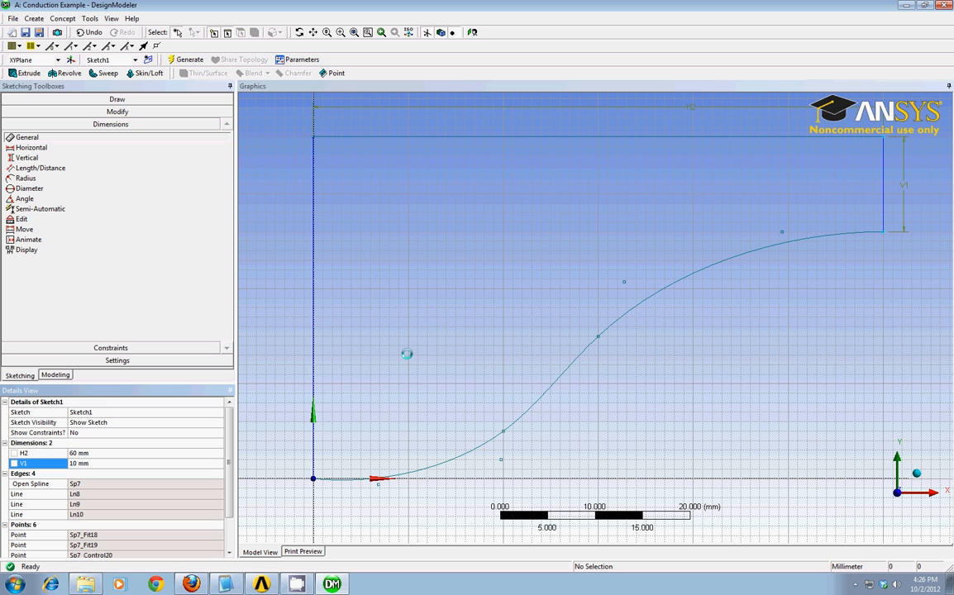
pyautogui.click(116, 100)
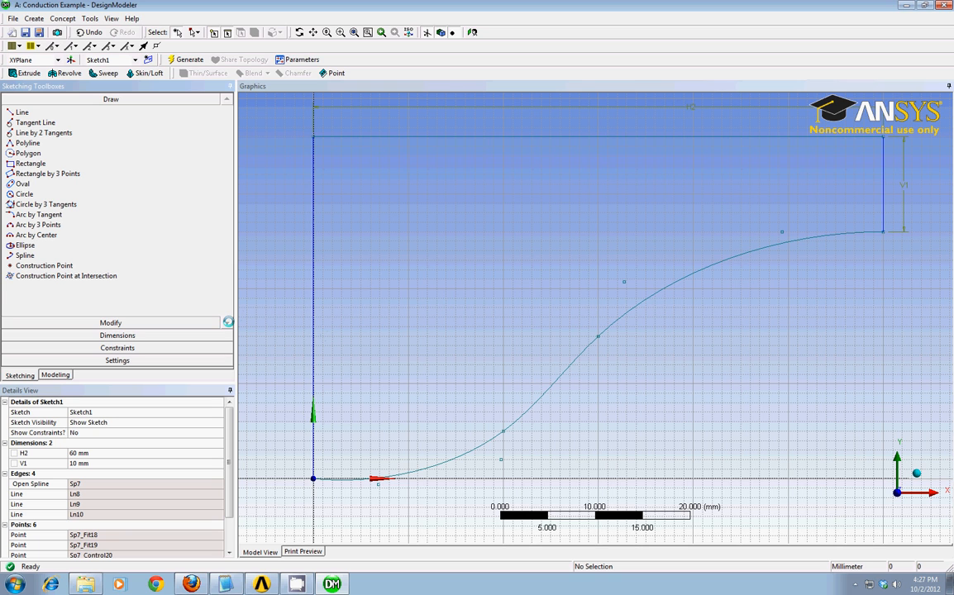
pyautogui.moveTo(443, 240)
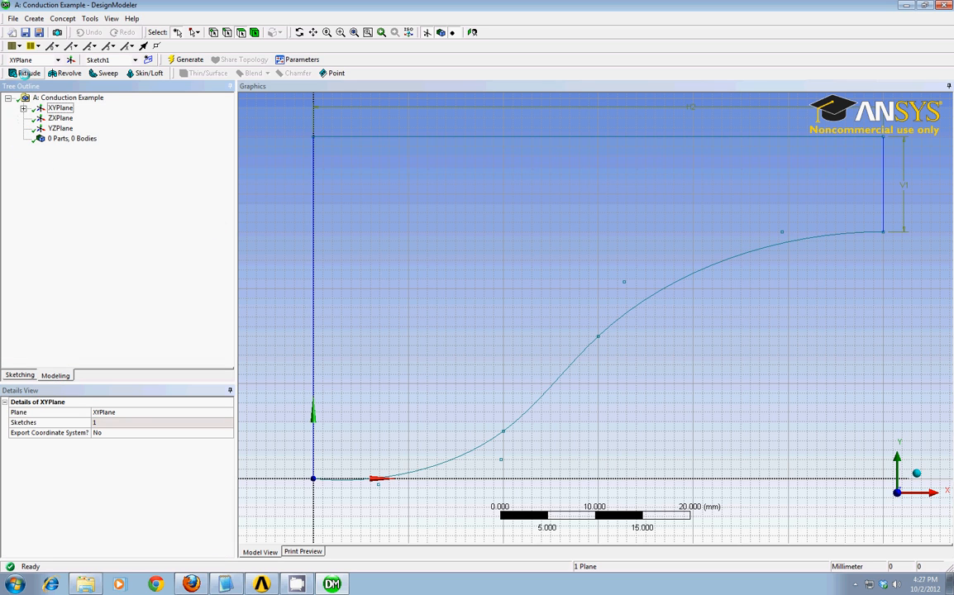
# Create Extrude1 using Sketch1 as geometry with FD1 Depth of 1 mm
pyautogui.click(26, 73)
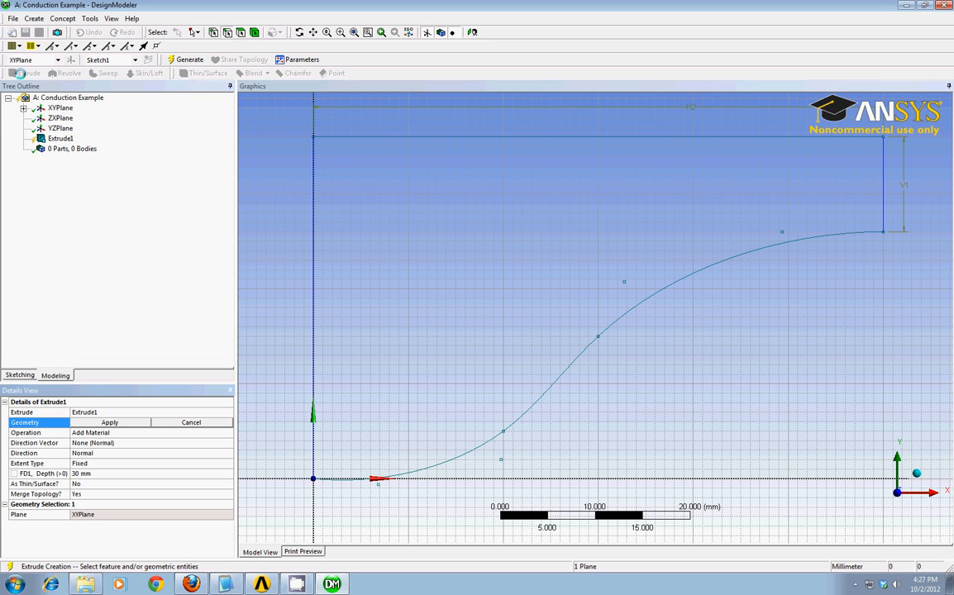
pyautogui.click(23, 108)
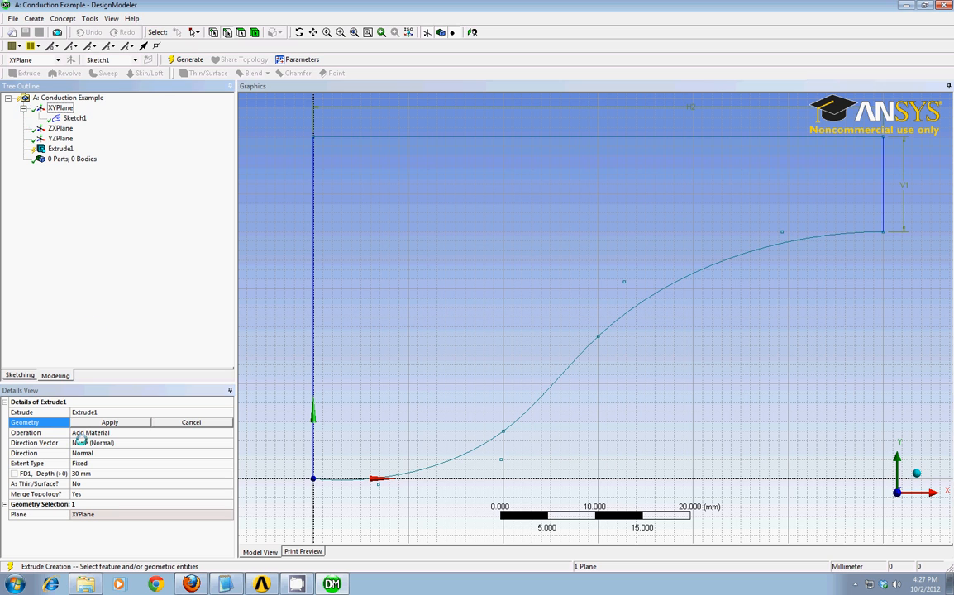
pyautogui.click(75, 118)
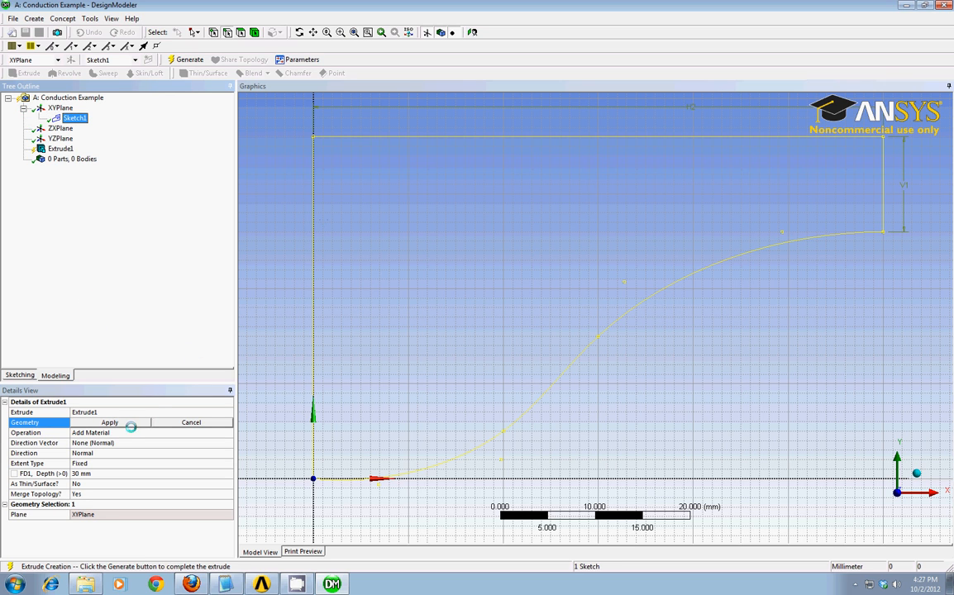
pyautogui.click(109, 423)
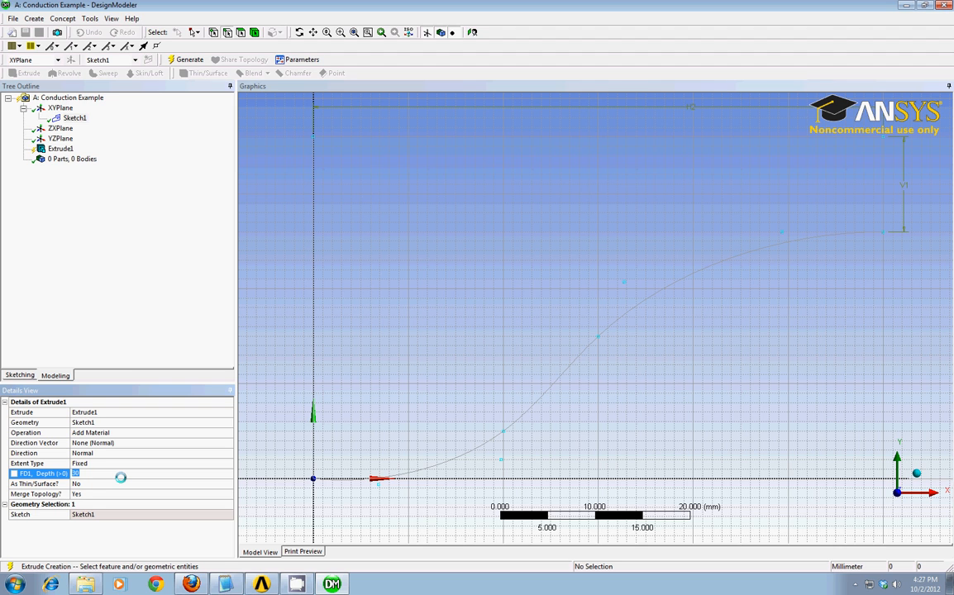
pyautogui.write('1 mm')
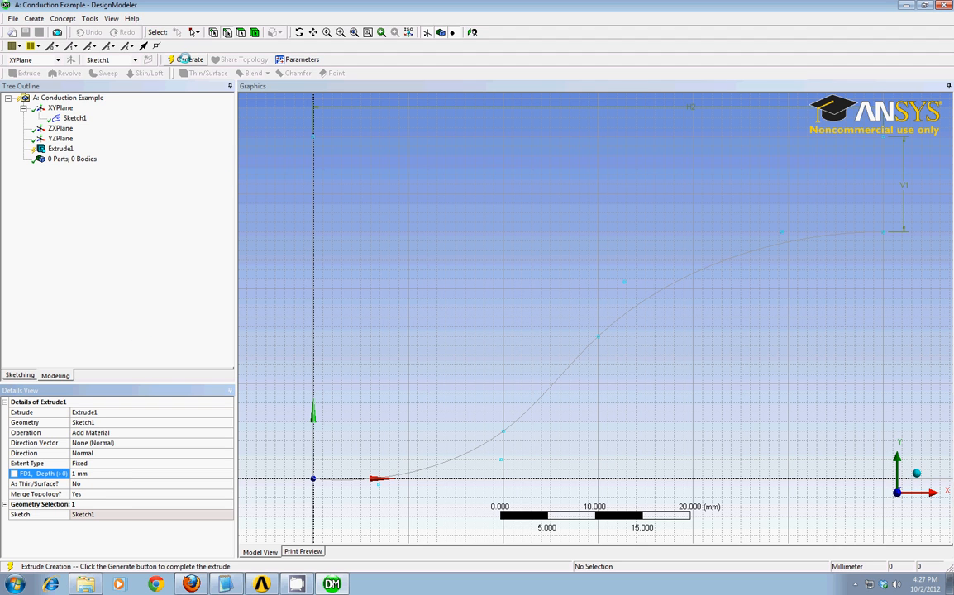
# Generate the 1 mm-thick solid body and orbit it to check its thickness
pyautogui.click(188, 60)
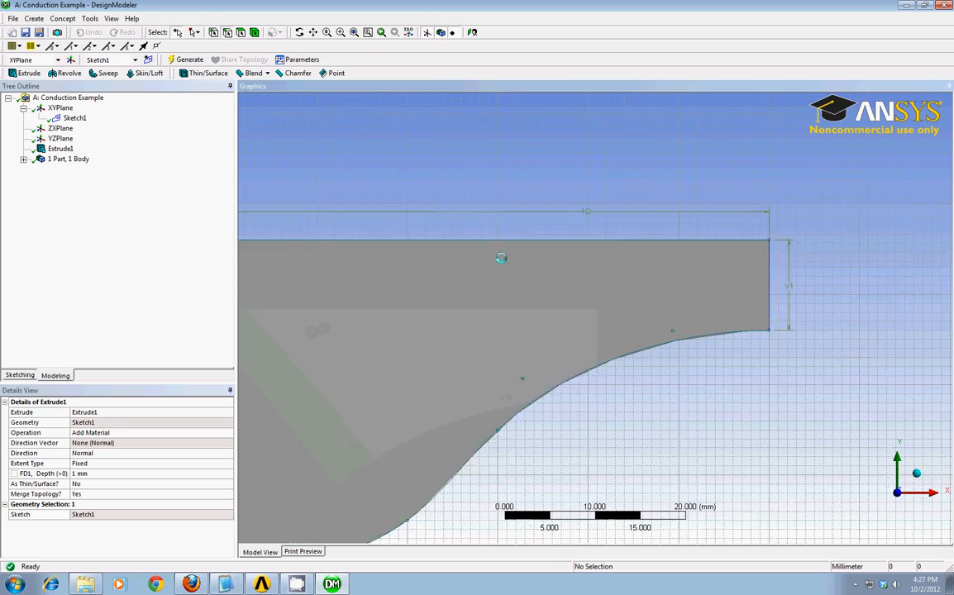
pyautogui.moveTo(502, 258); pyautogui.dragTo(526, 271)
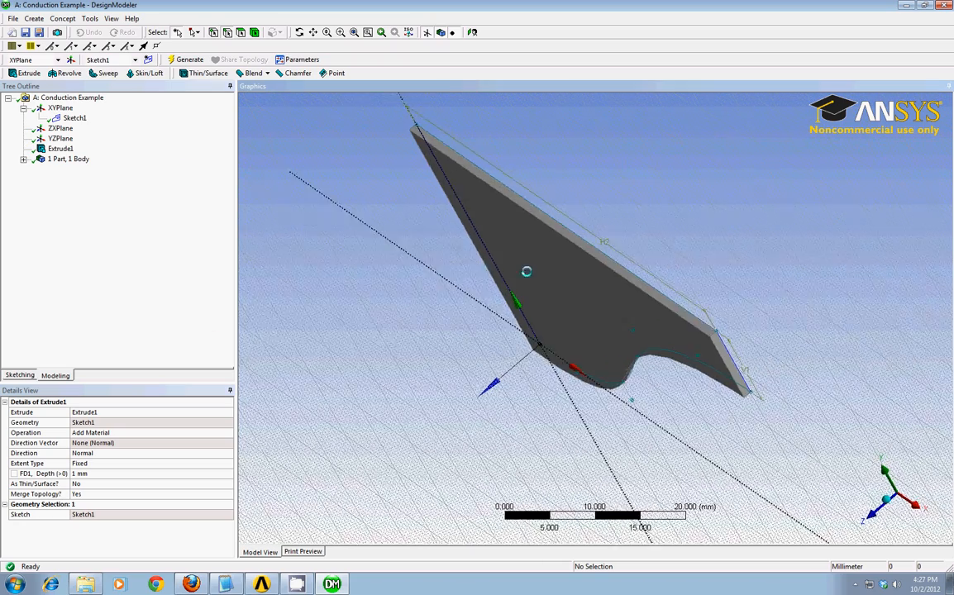
pyautogui.moveTo(526, 271); pyautogui.dragTo(482, 278)
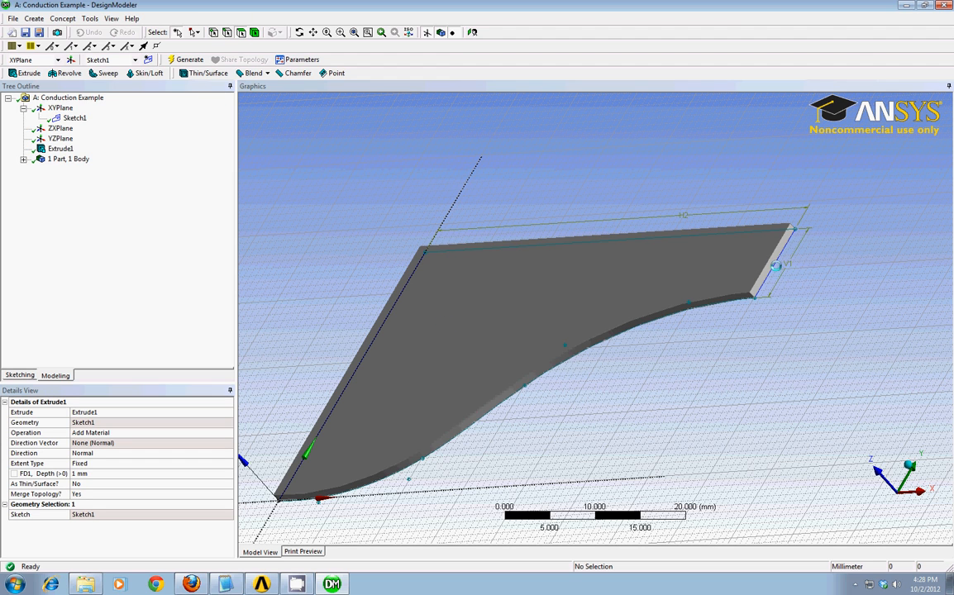
# Create the named selection 'right' on the solid's 10 mm² right end face and generate it
pyautogui.click(774, 262)
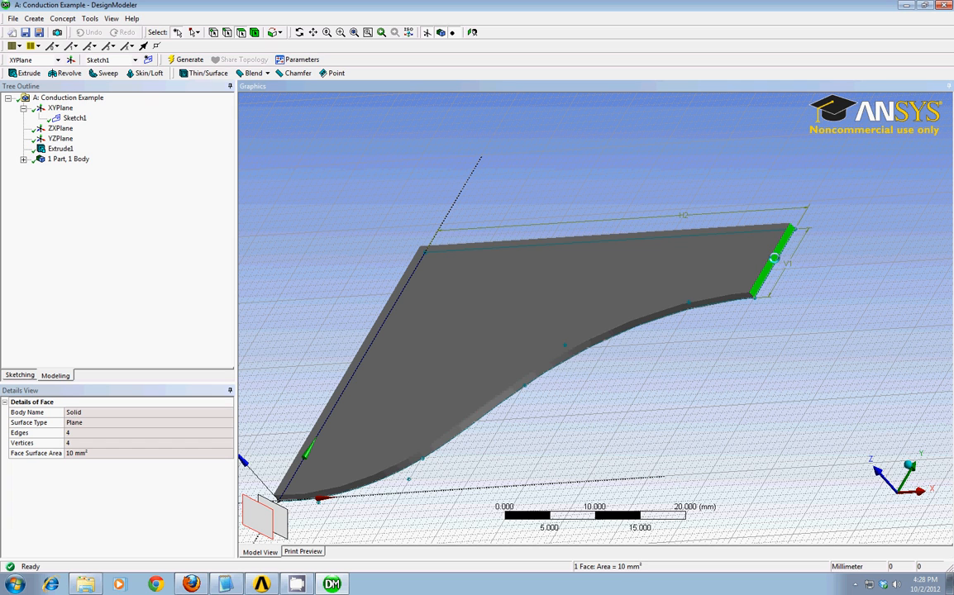
pyautogui.rightClick(774, 258)
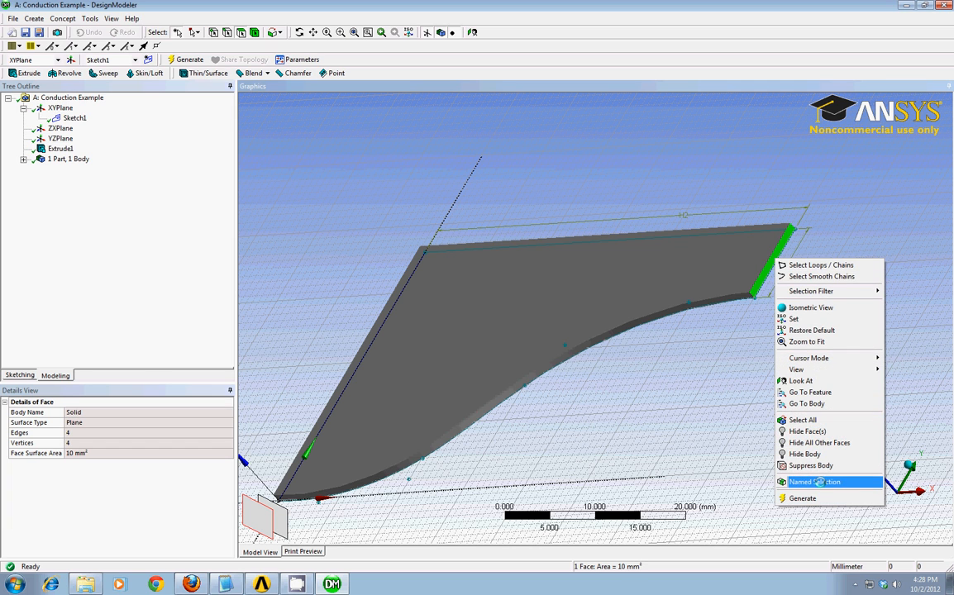
pyautogui.click(813, 483)
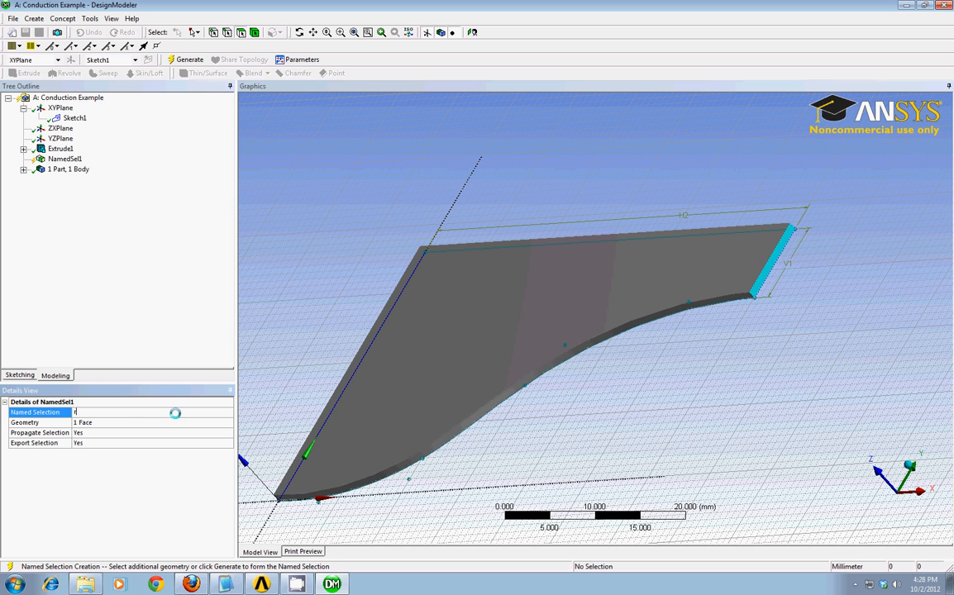
pyautogui.write('right')
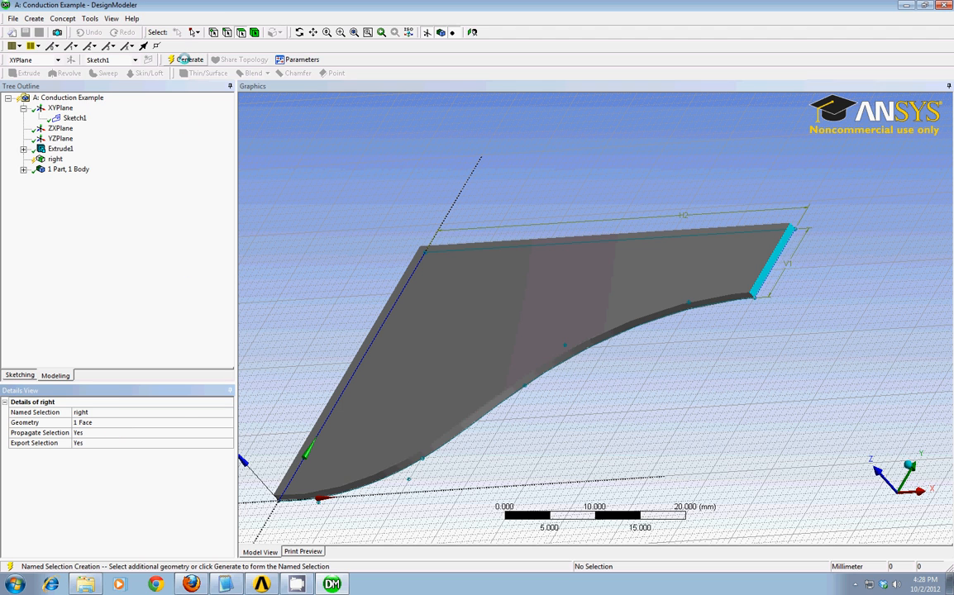
pyautogui.click(189, 60)
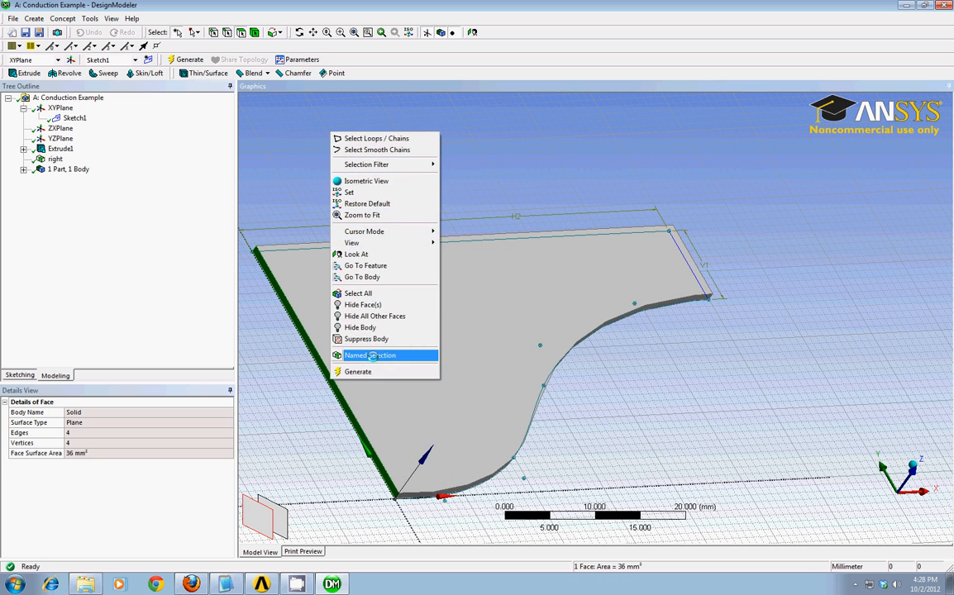
# Create named selections 'left' and 'top' on the end faces and start one for the curved bottom face
pyautogui.click(370, 356)
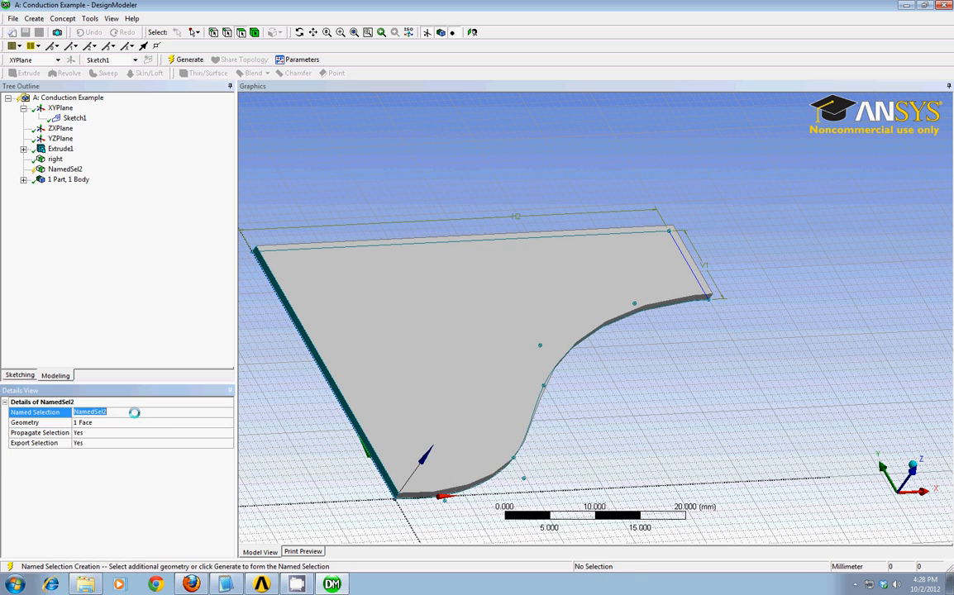
pyautogui.write('left')
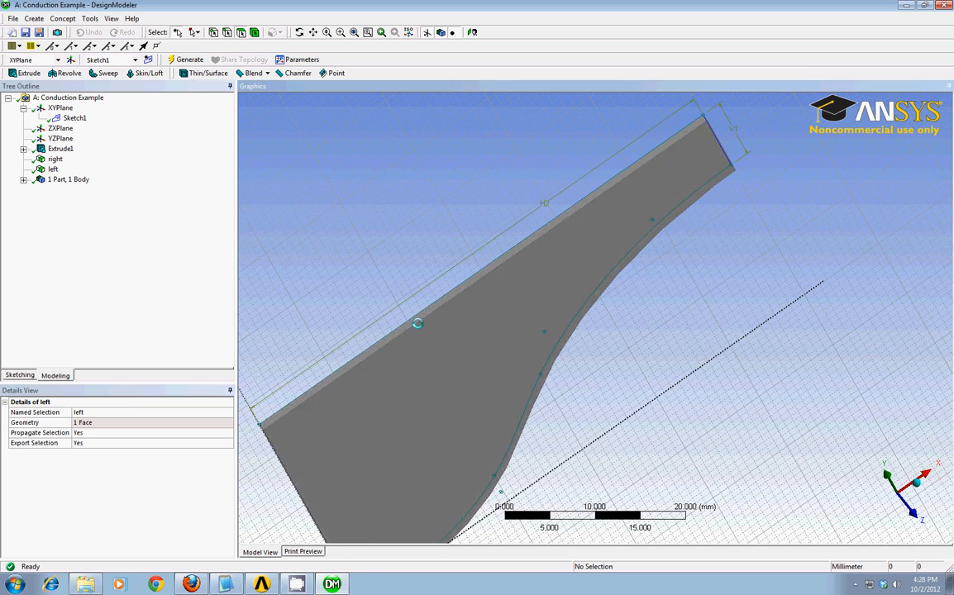
pyautogui.click(418, 320)
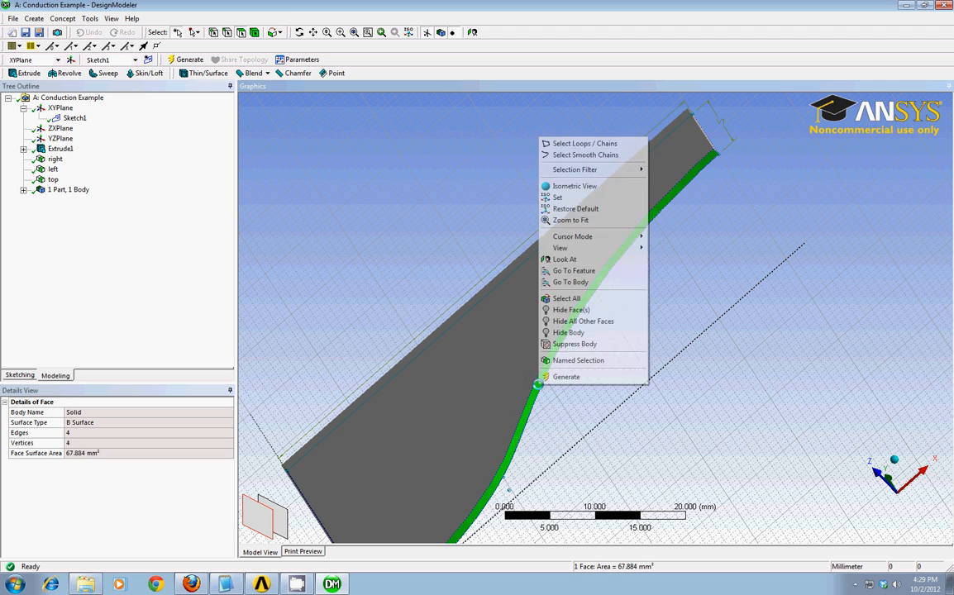
pyautogui.click(579, 360)
pyautogui.write('bottom')
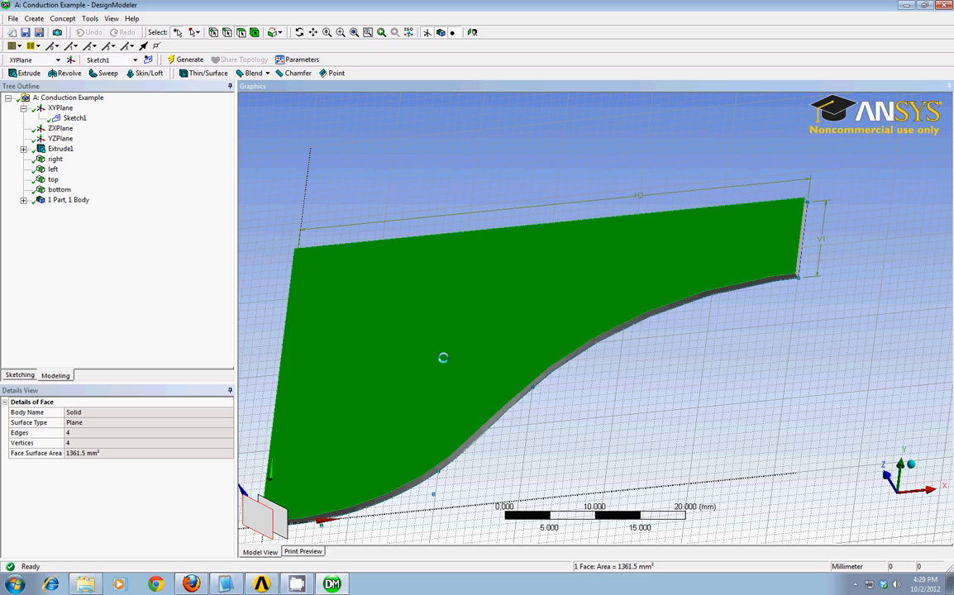
pyautogui.moveTo(739, 387)
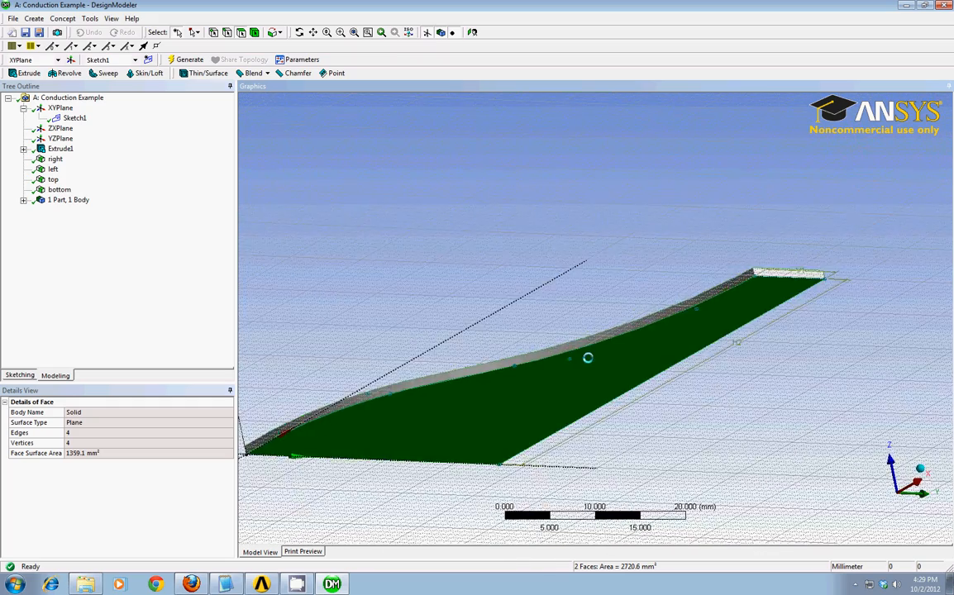
# Group the two large flat faces into a named selection renamed 'sides'
pyautogui.rightClick(586, 357)
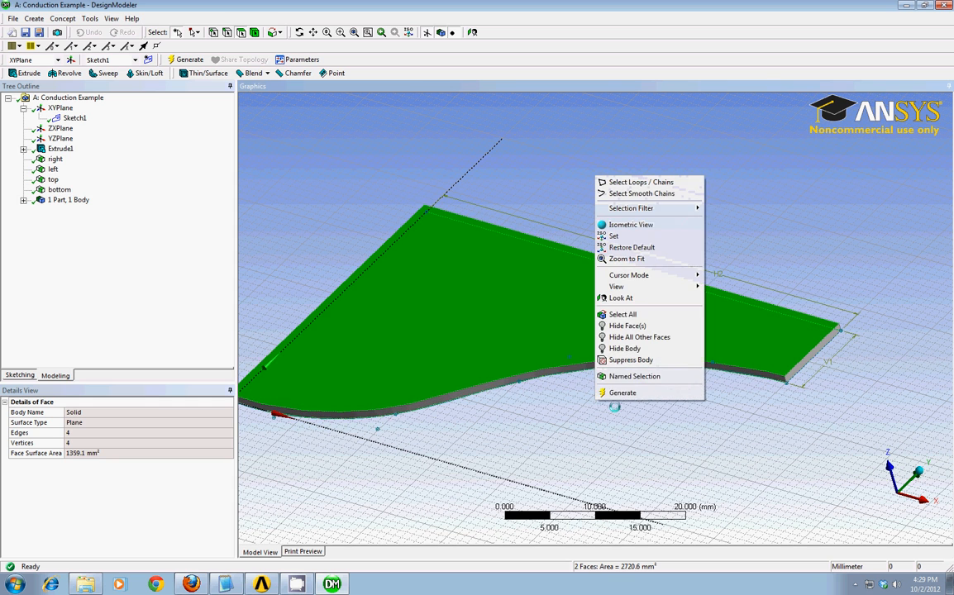
pyautogui.click(634, 377)
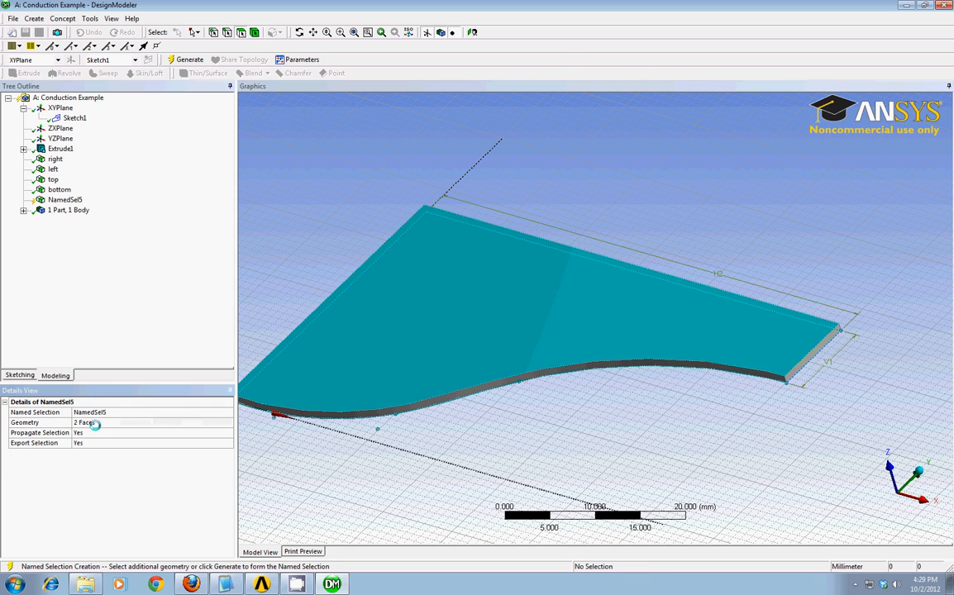
pyautogui.doubleClick(89, 412)
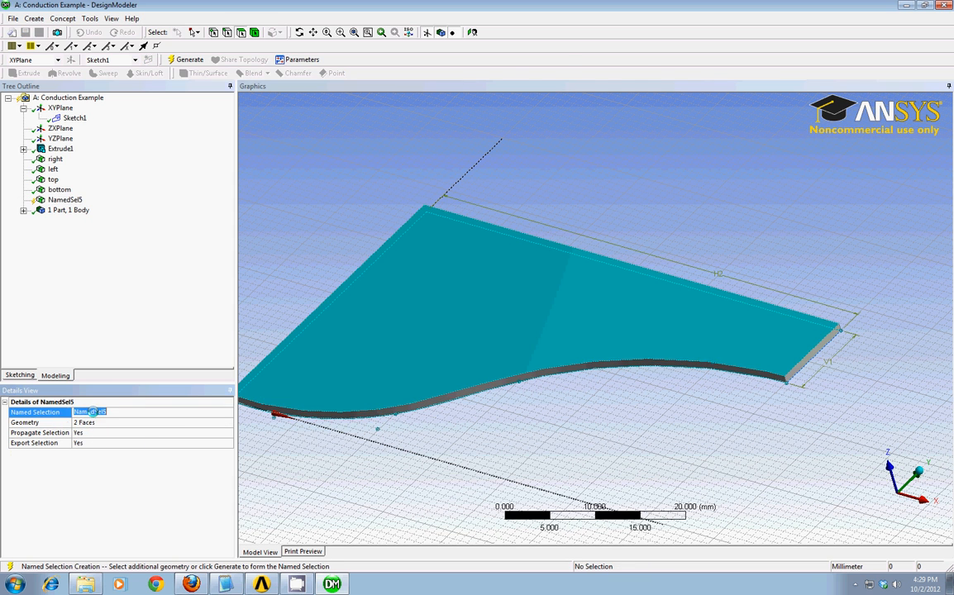
pyautogui.write('sides')
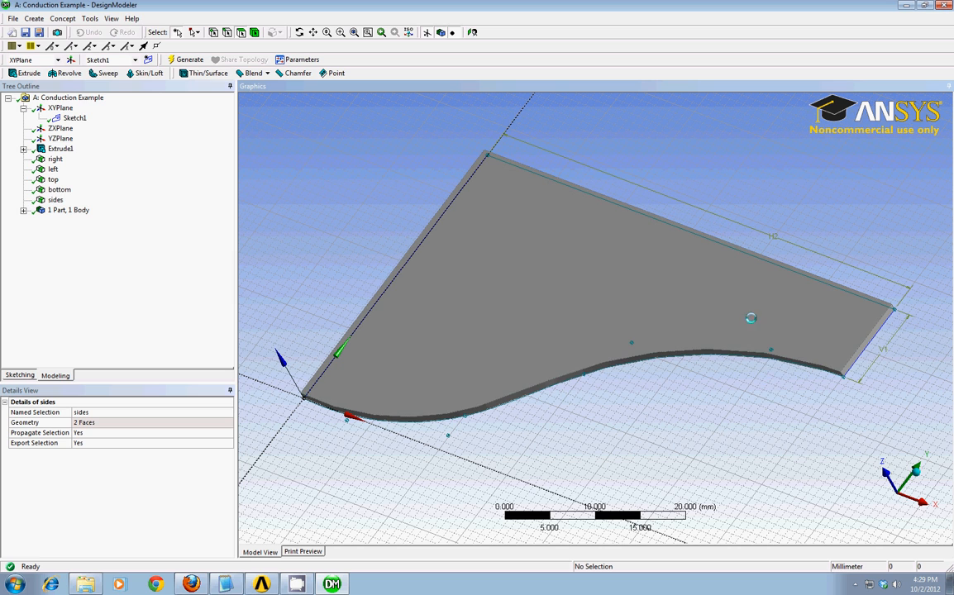
pyautogui.moveTo(396, 388)
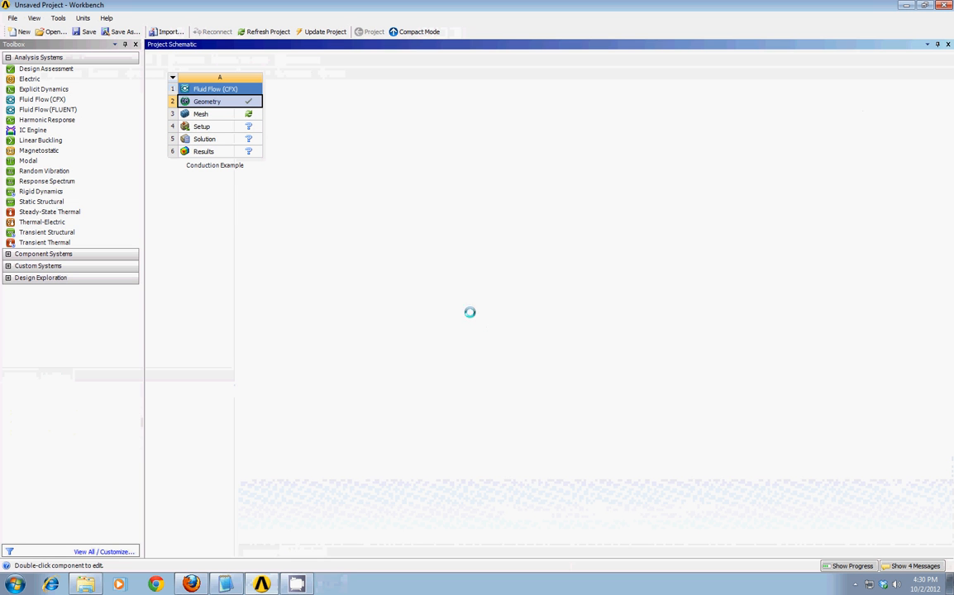
pyautogui.moveTo(123, 31)
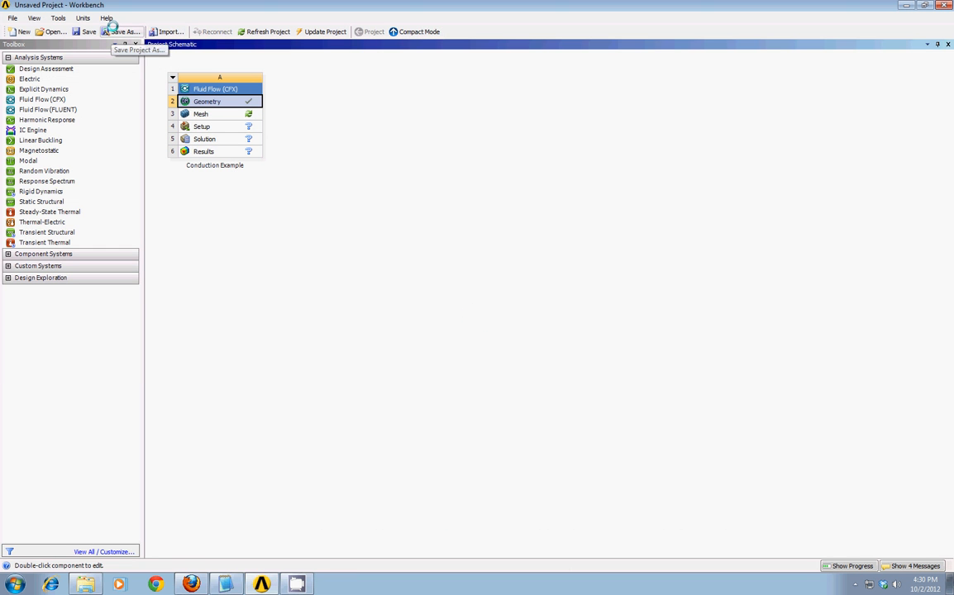